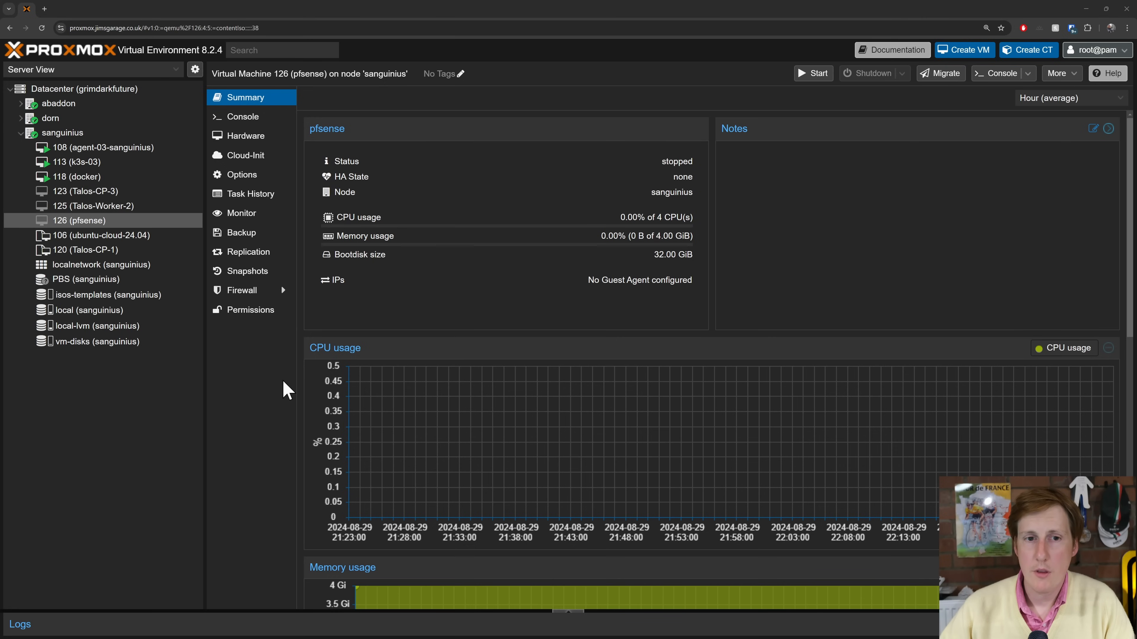
mouse_move(953, 58)
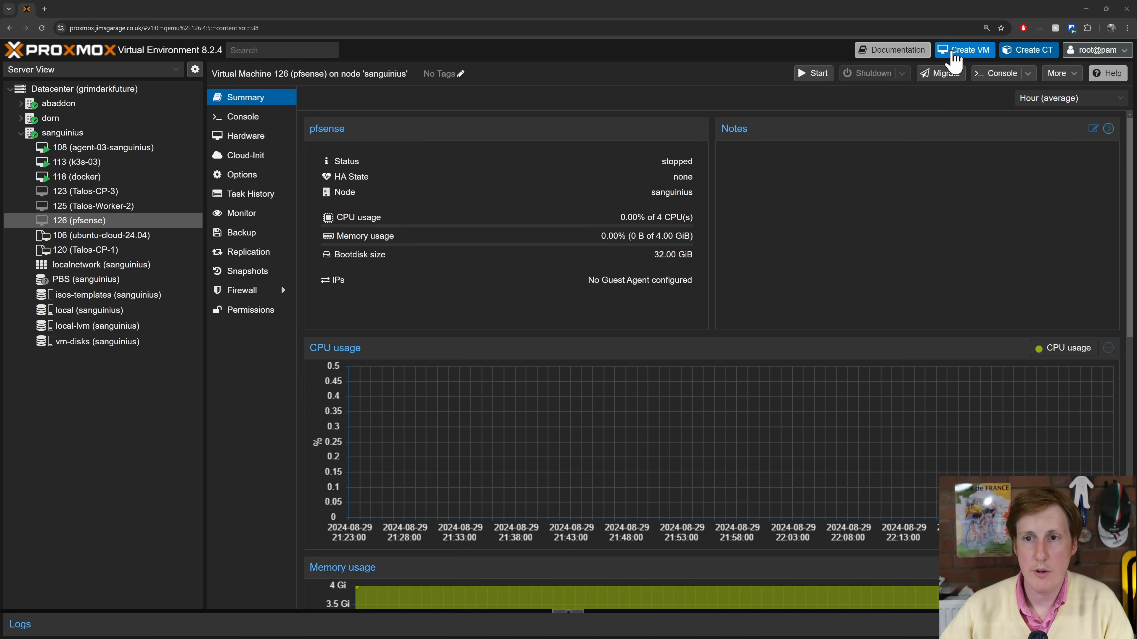
- Dismiss the new-VM wizard and show VM 126 (pfsense) hardware list with q35 machine type
click(965, 49)
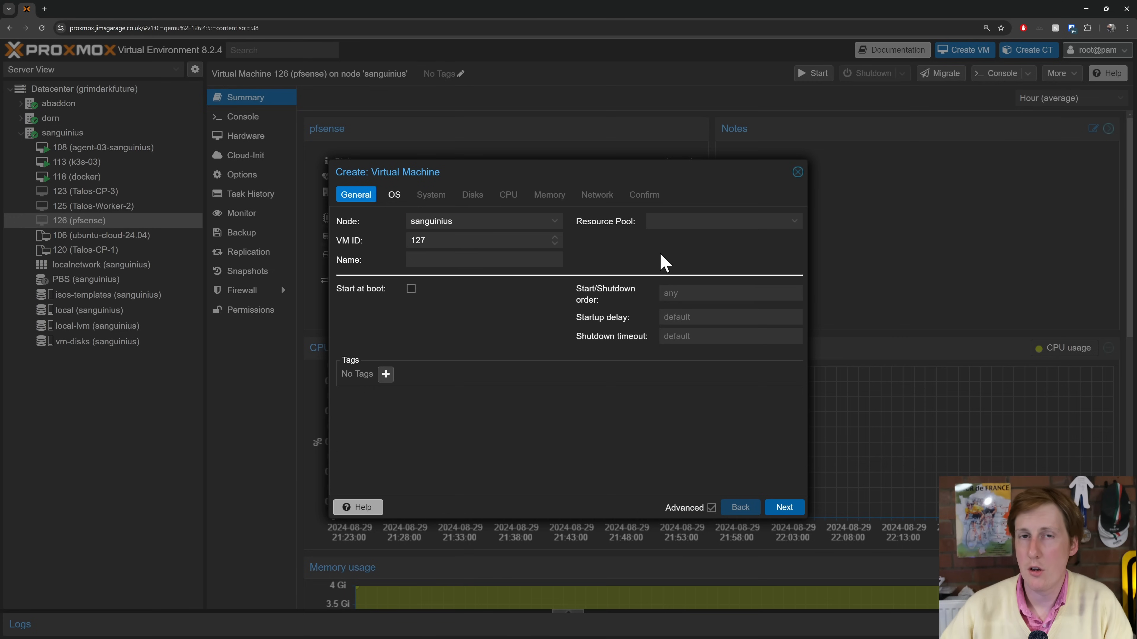
mouse_move(666, 251)
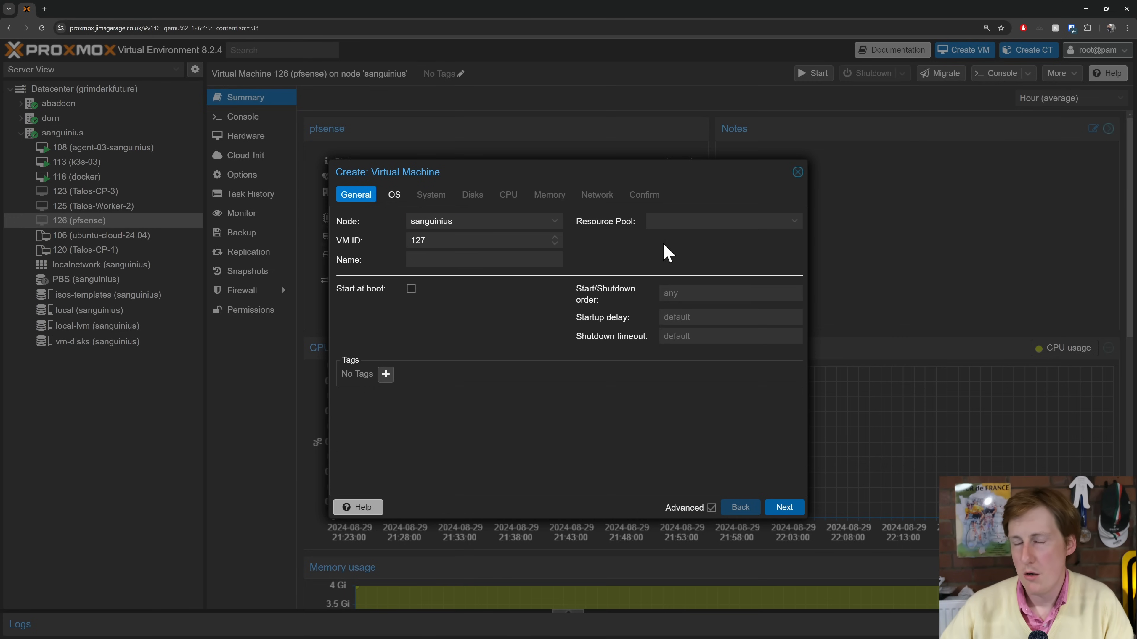
mouse_move(674, 259)
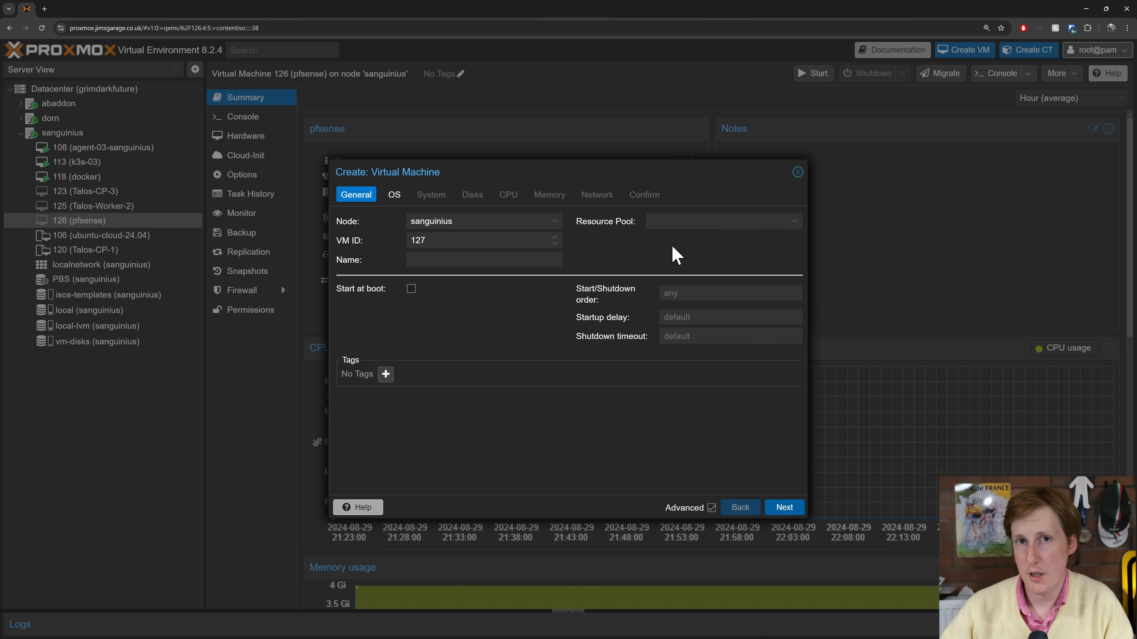
click(798, 172)
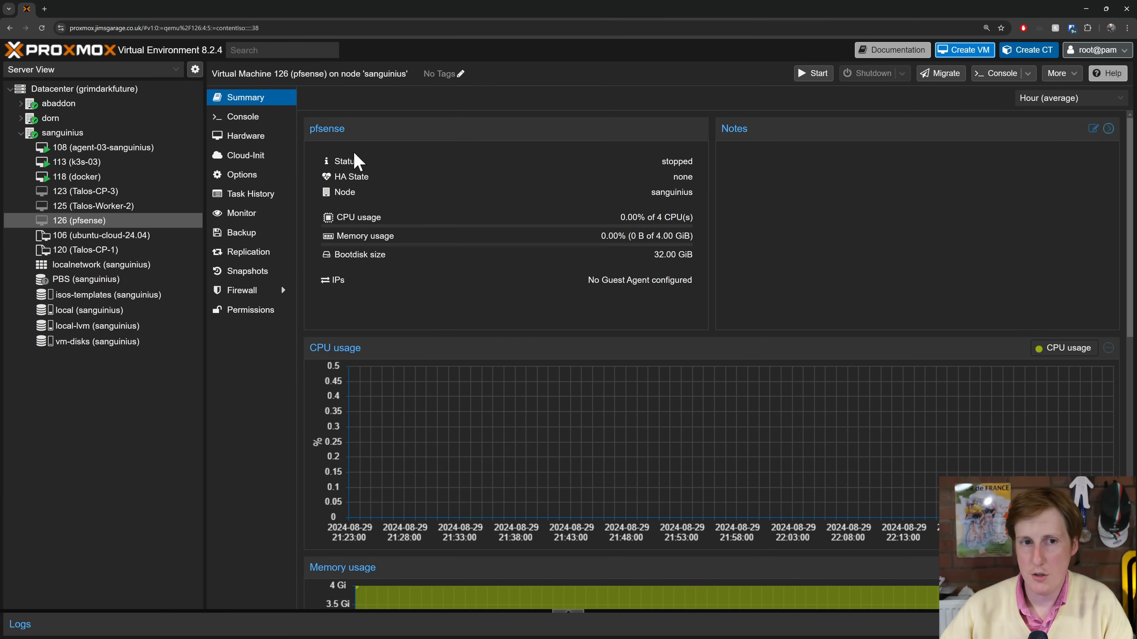
click(245, 136)
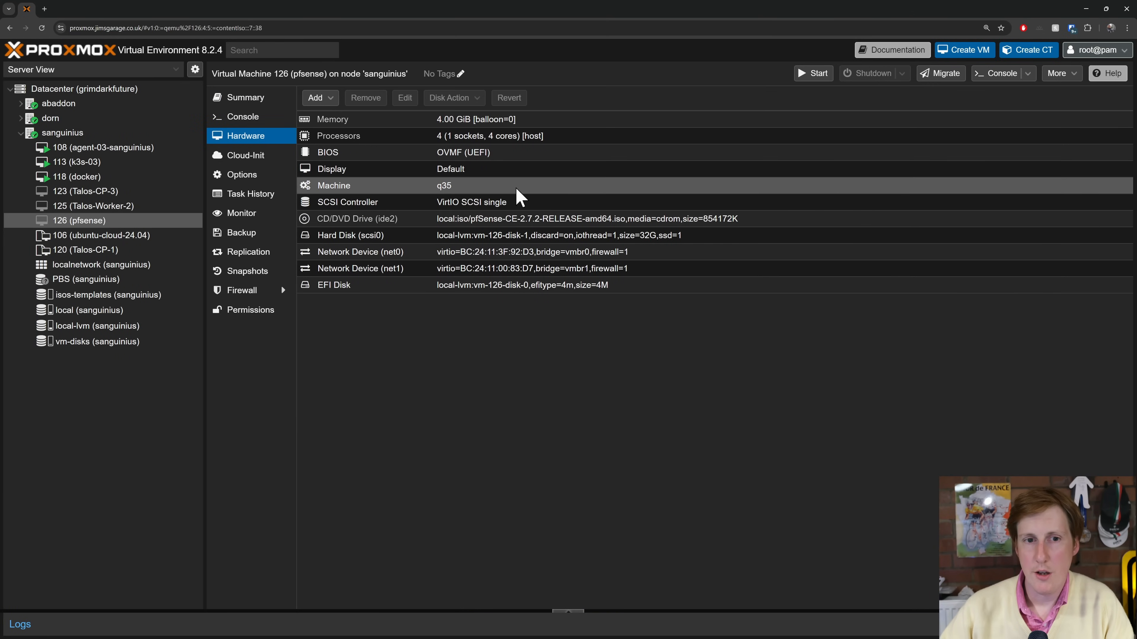
mouse_move(493, 195)
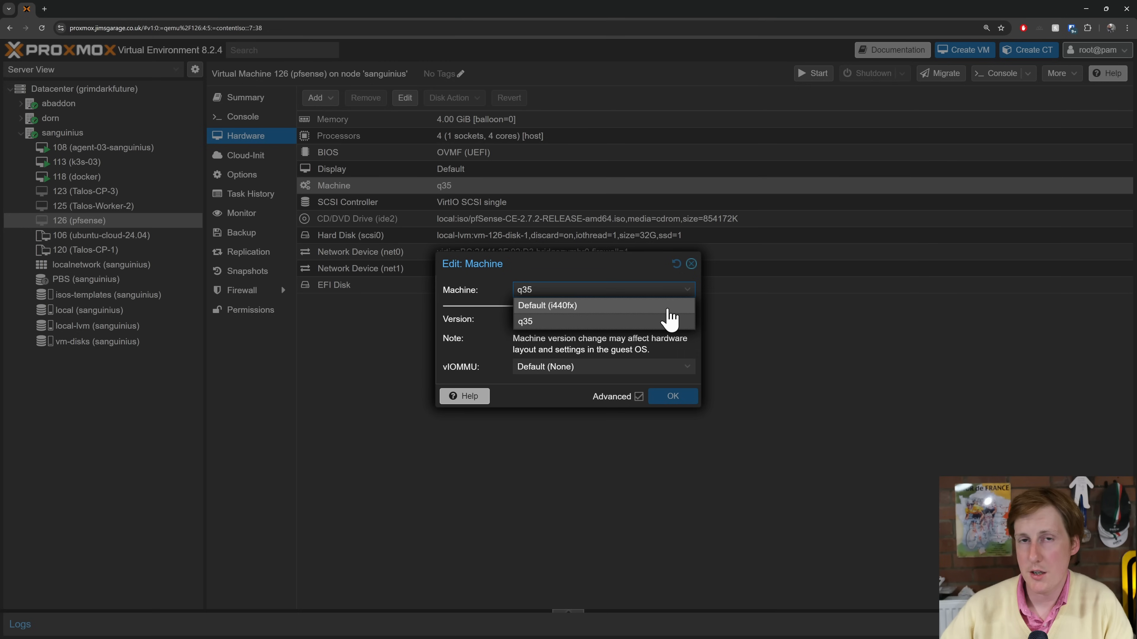
mouse_move(659, 340)
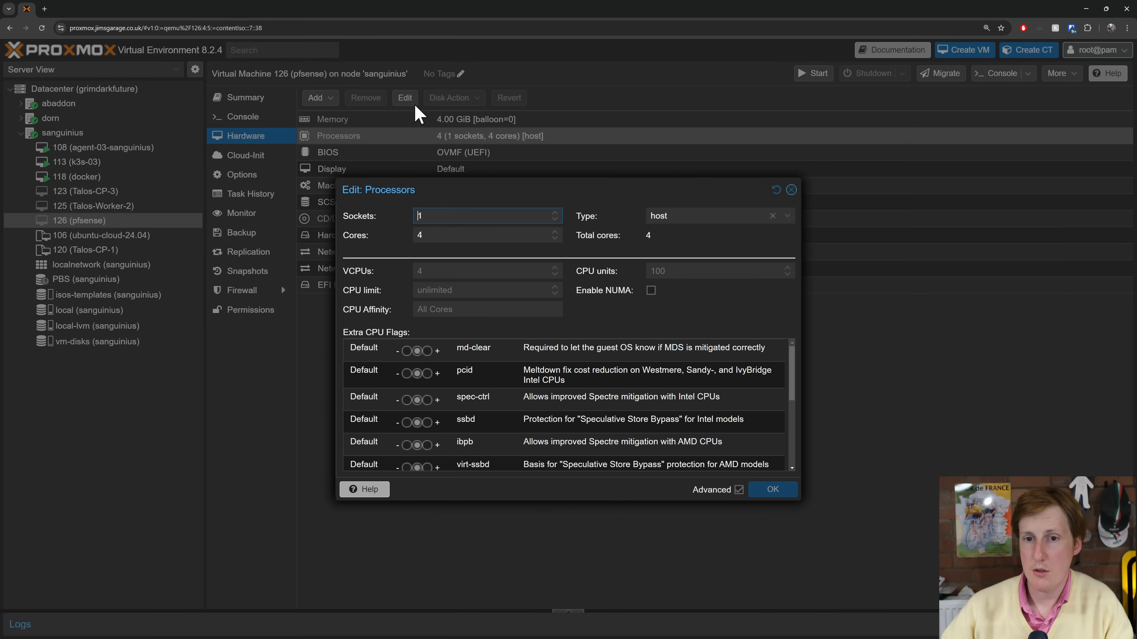
mouse_move(788, 225)
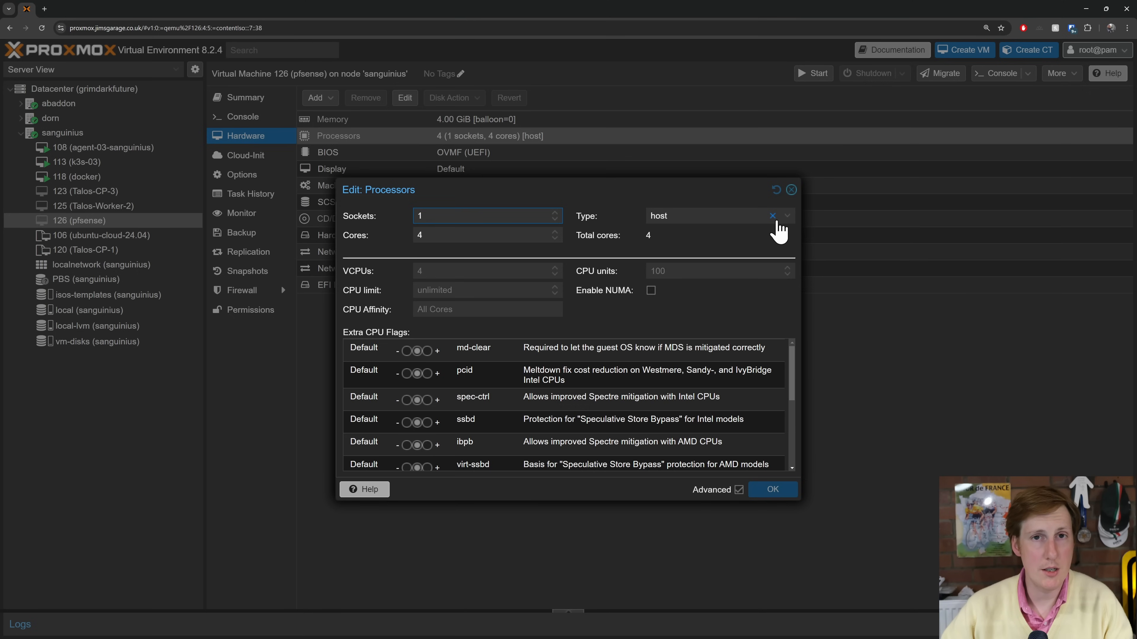
mouse_move(792, 189)
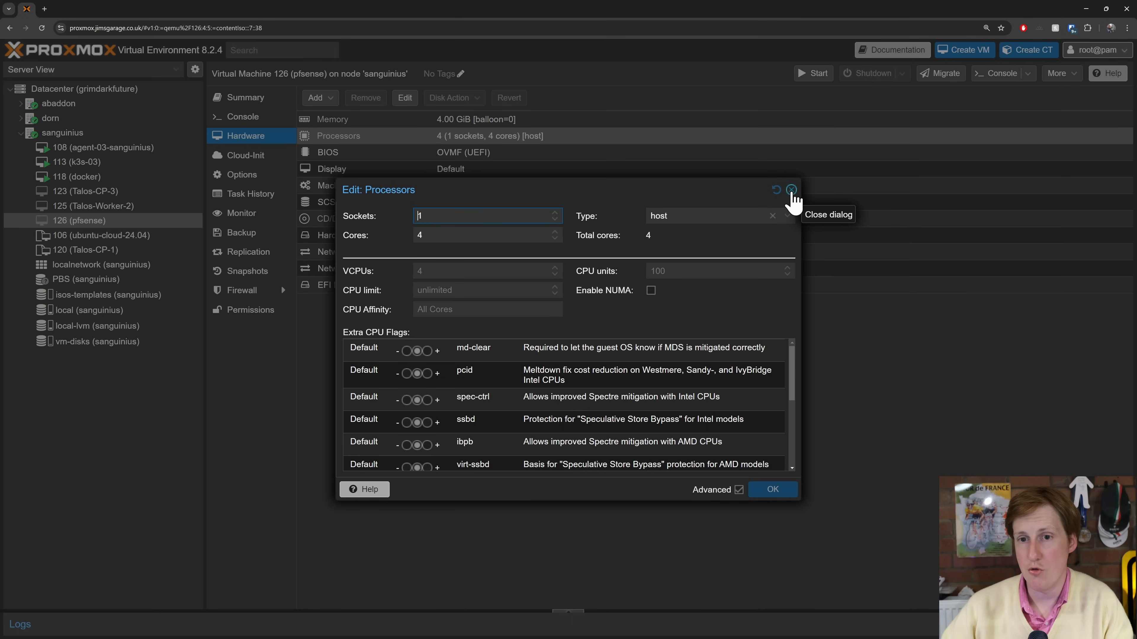
click(792, 189)
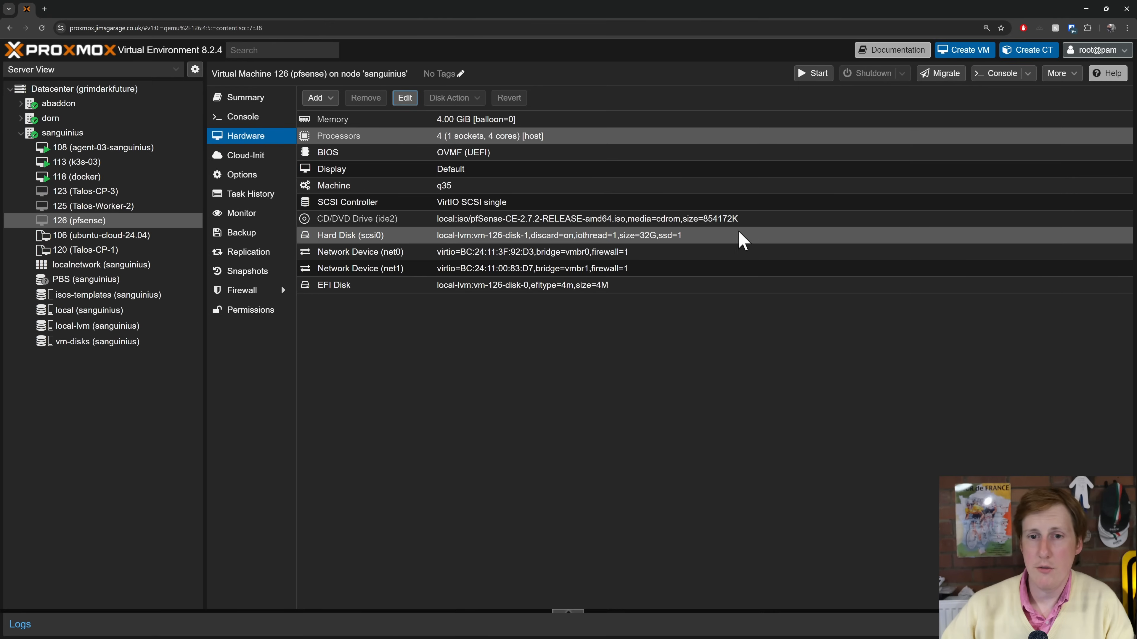
mouse_move(729, 246)
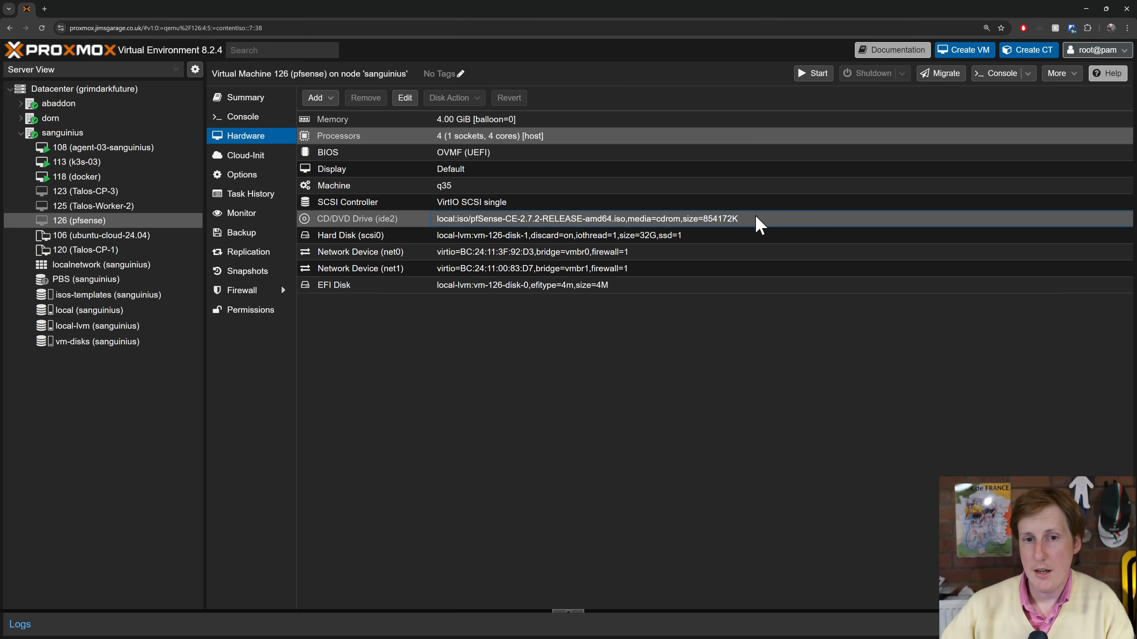
mouse_move(502, 232)
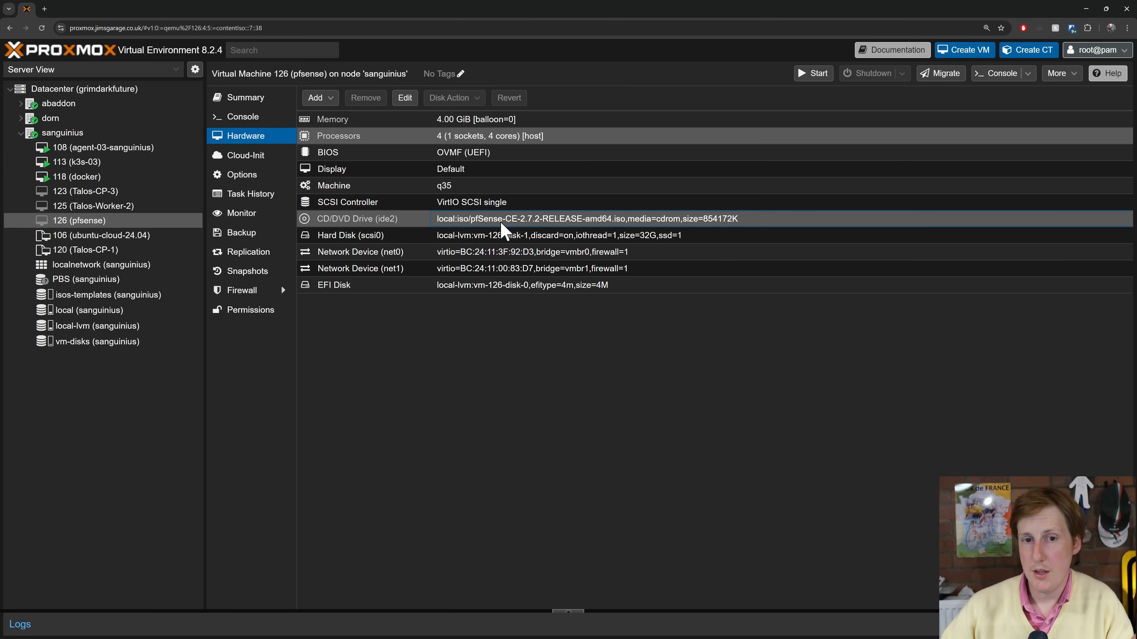
mouse_move(528, 234)
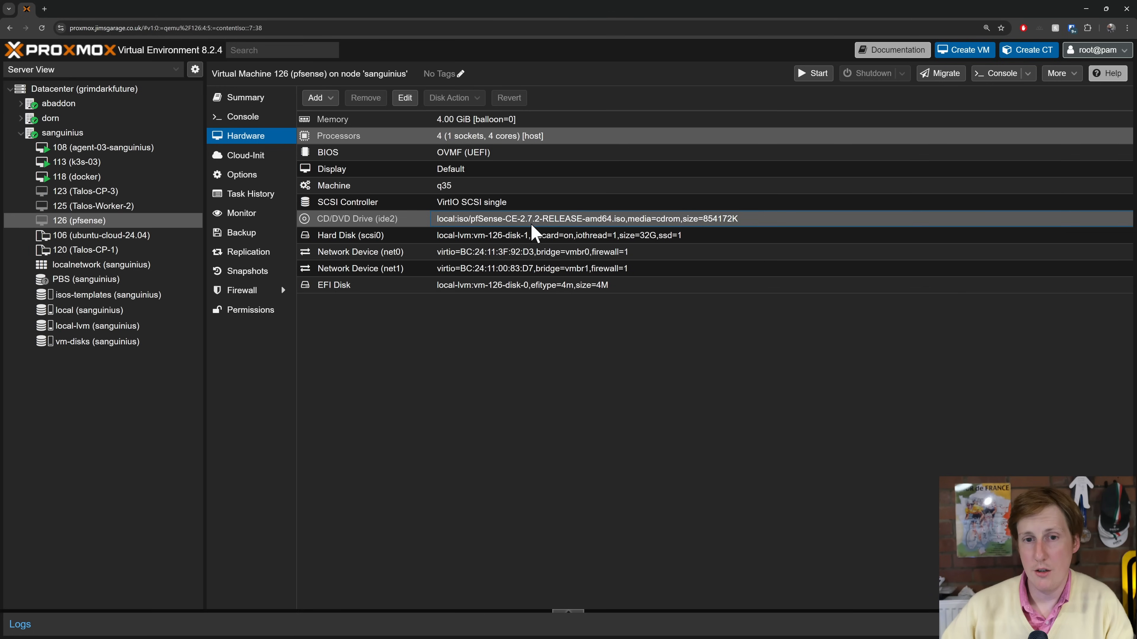
mouse_move(595, 111)
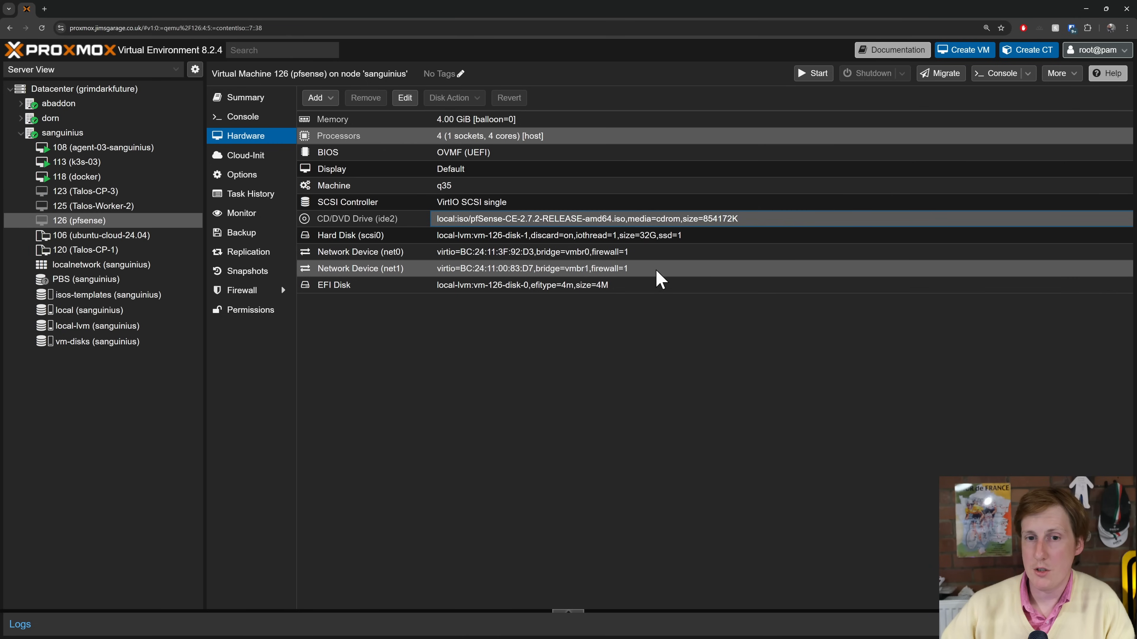
mouse_move(666, 277)
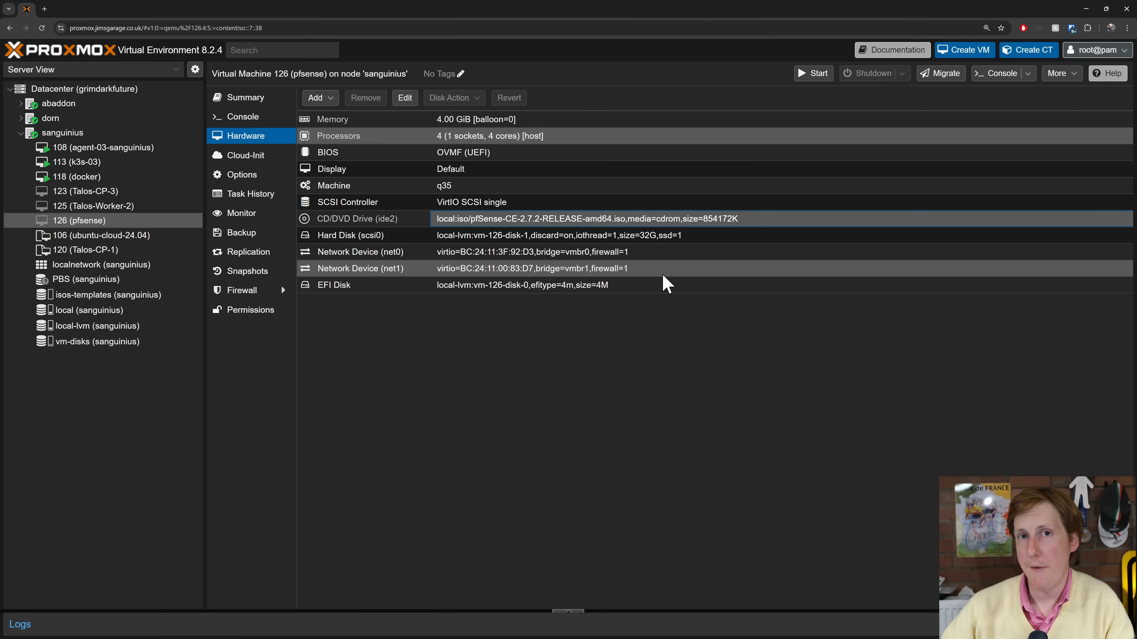
mouse_move(654, 317)
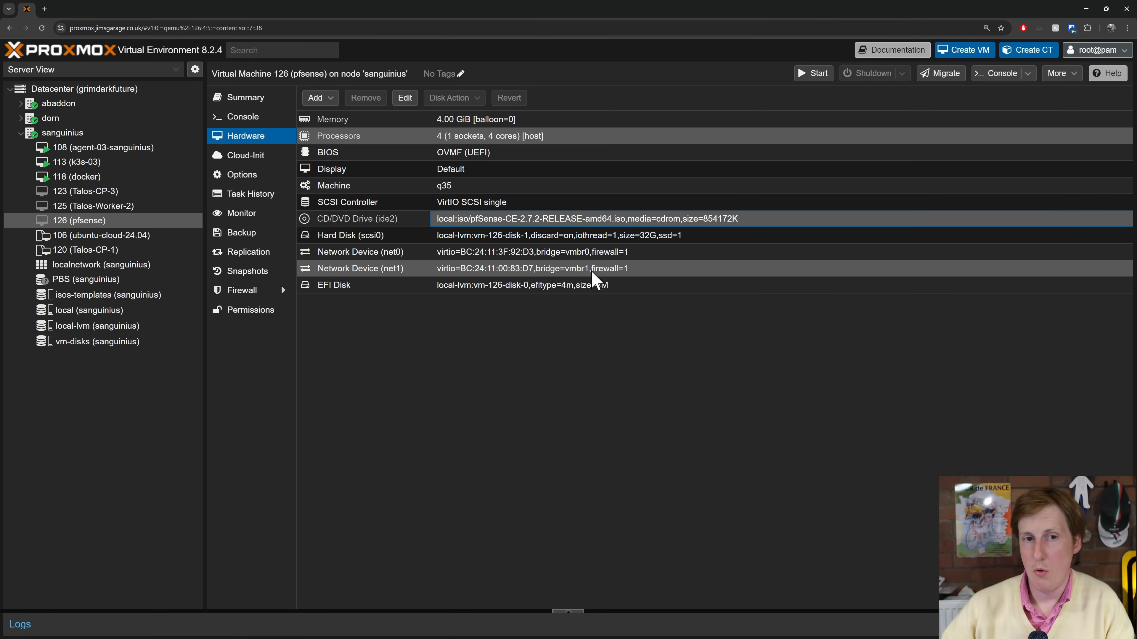
mouse_move(555, 326)
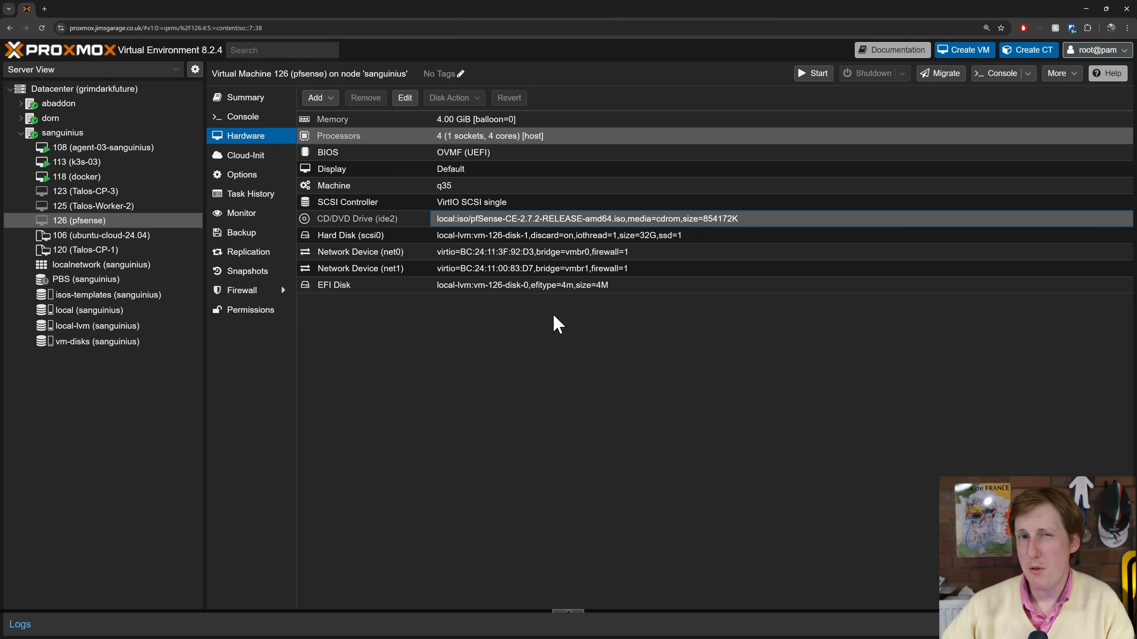
mouse_move(582, 299)
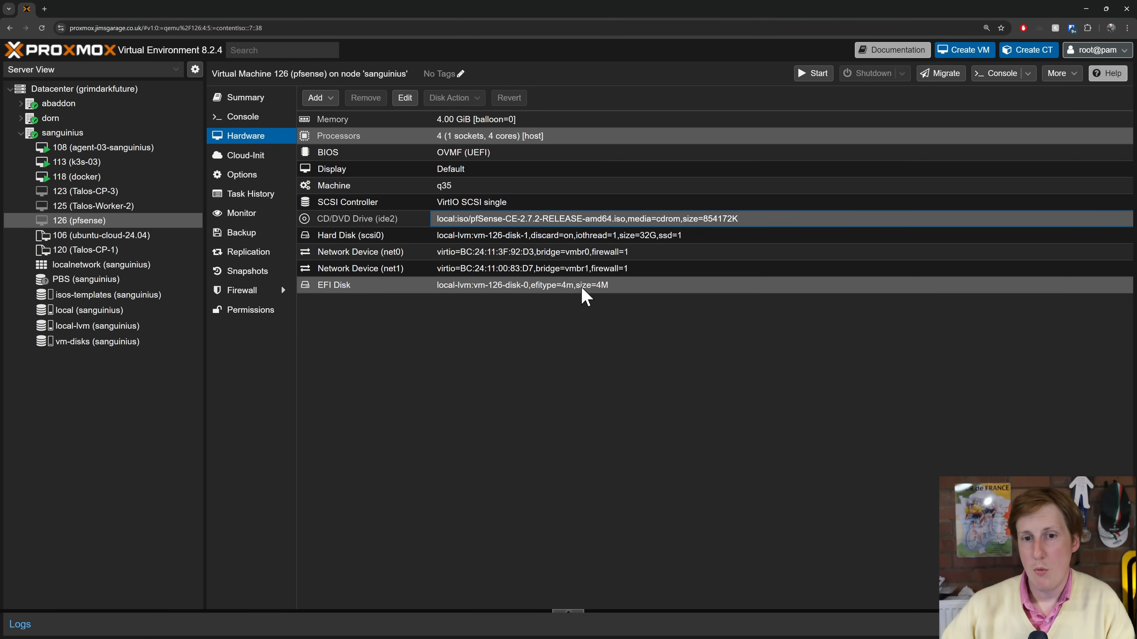
mouse_move(582, 285)
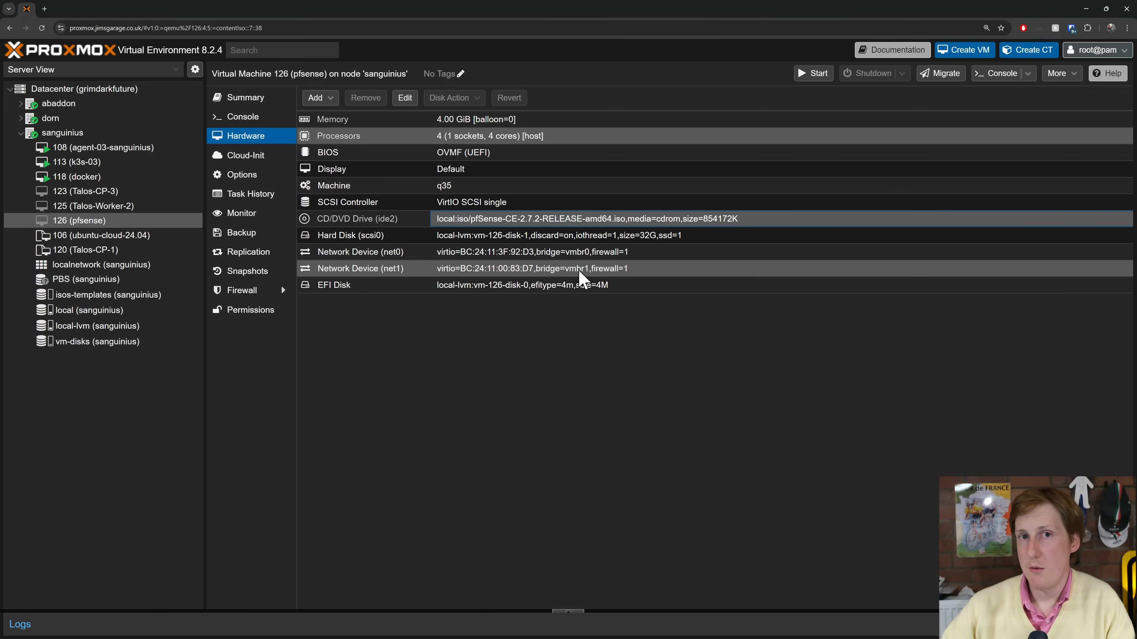
mouse_move(554, 278)
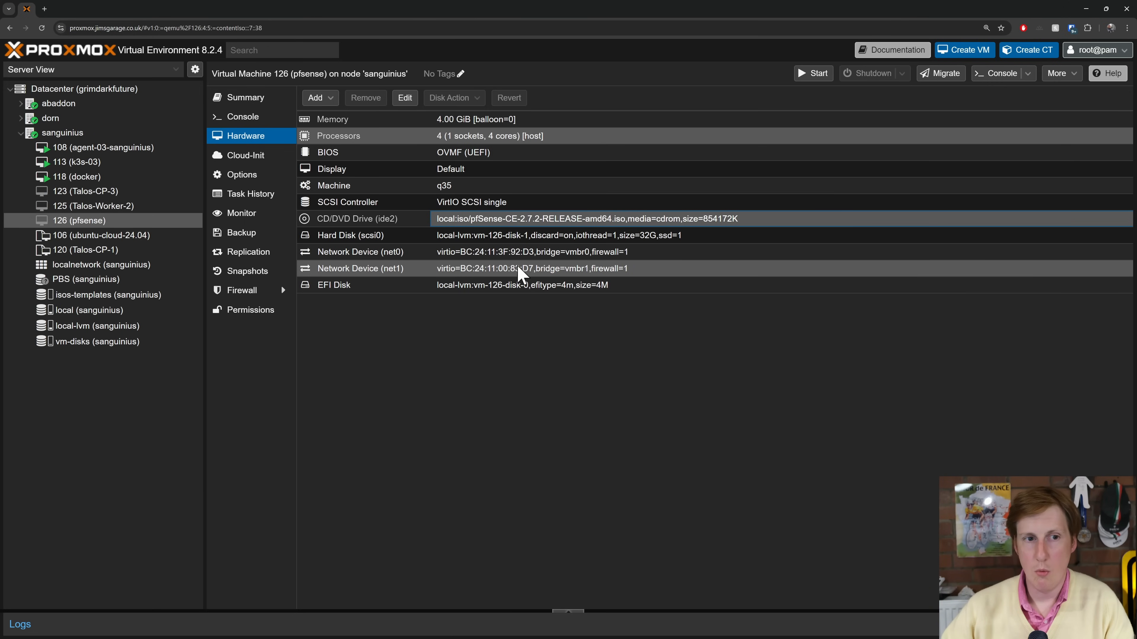
- Show the summary overview of node sanguinius
click(62, 133)
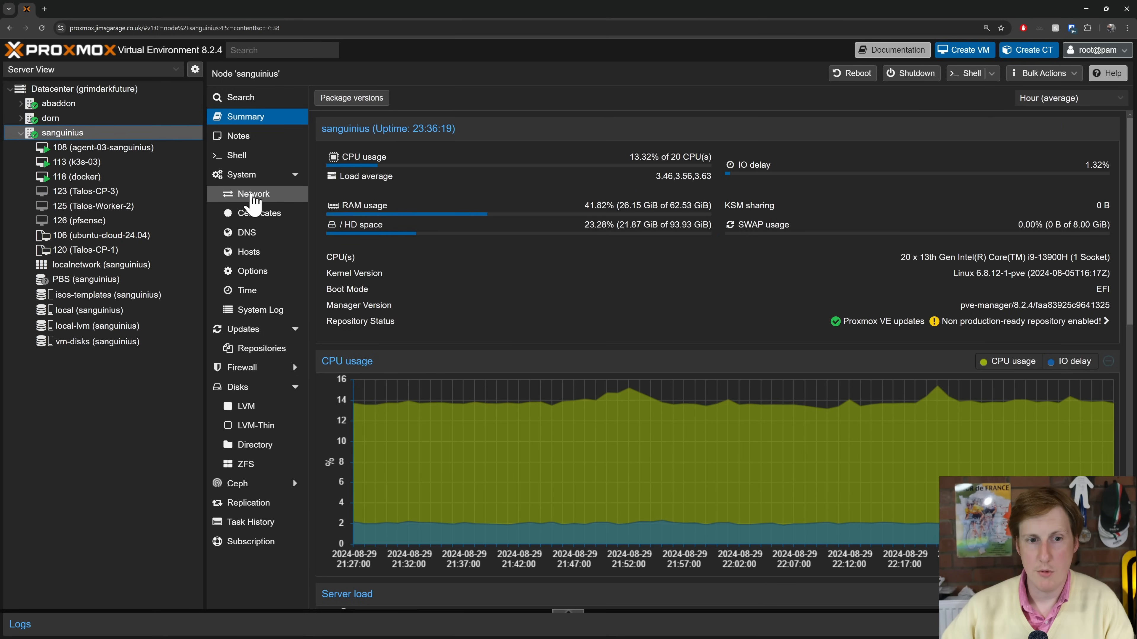
- Show sanguinius's network bridges vmbr0–vmbr3 and list the Create device choices
click(254, 194)
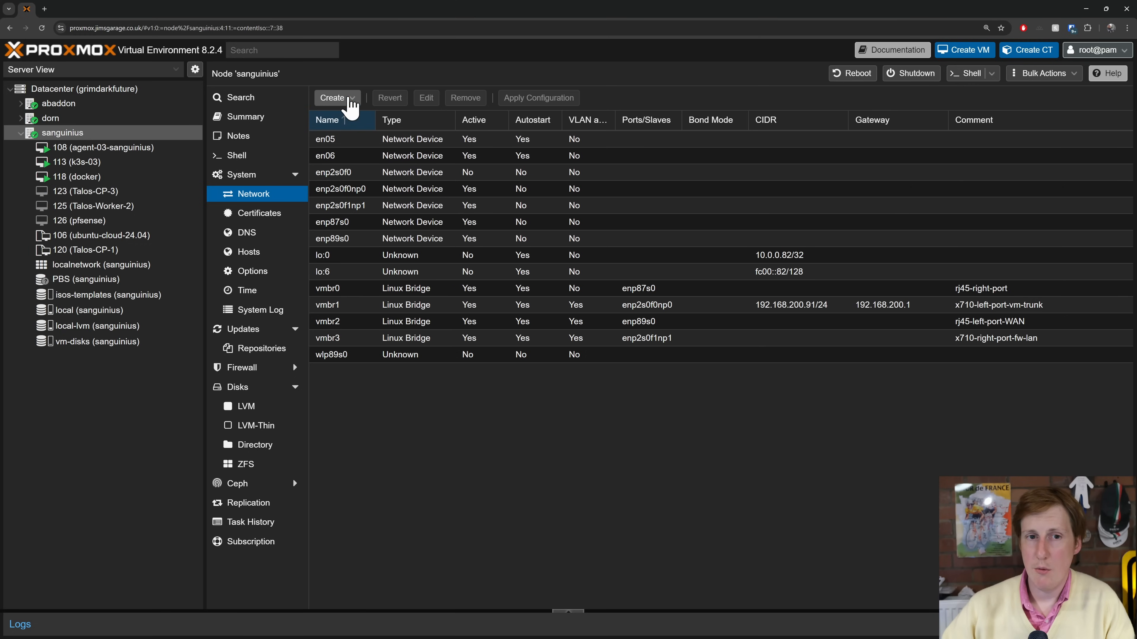
click(337, 98)
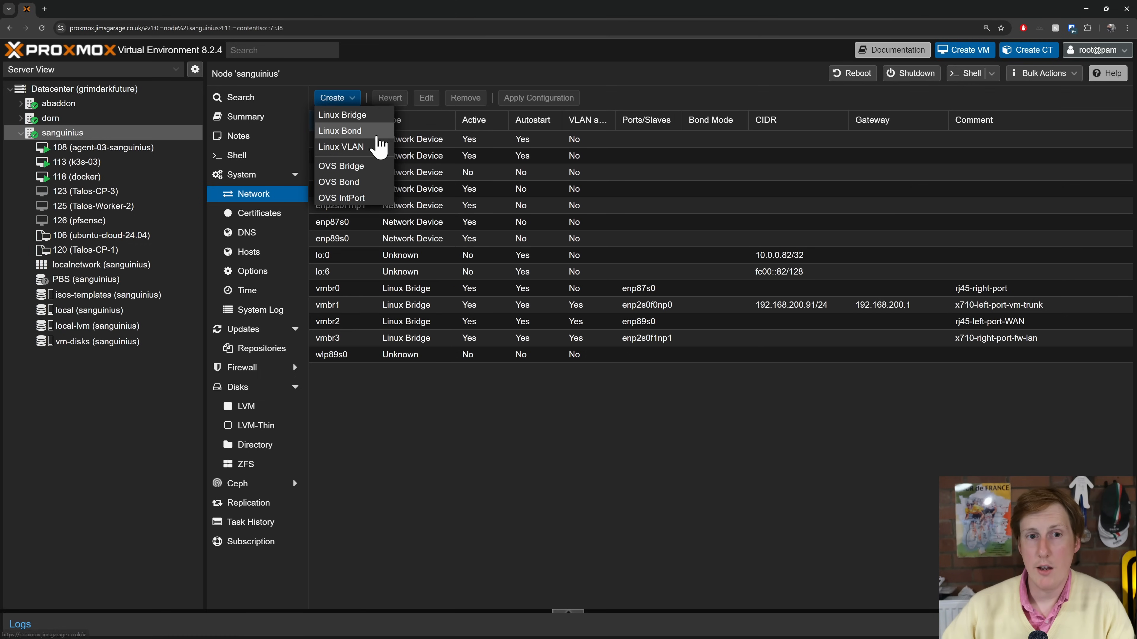
click(342, 115)
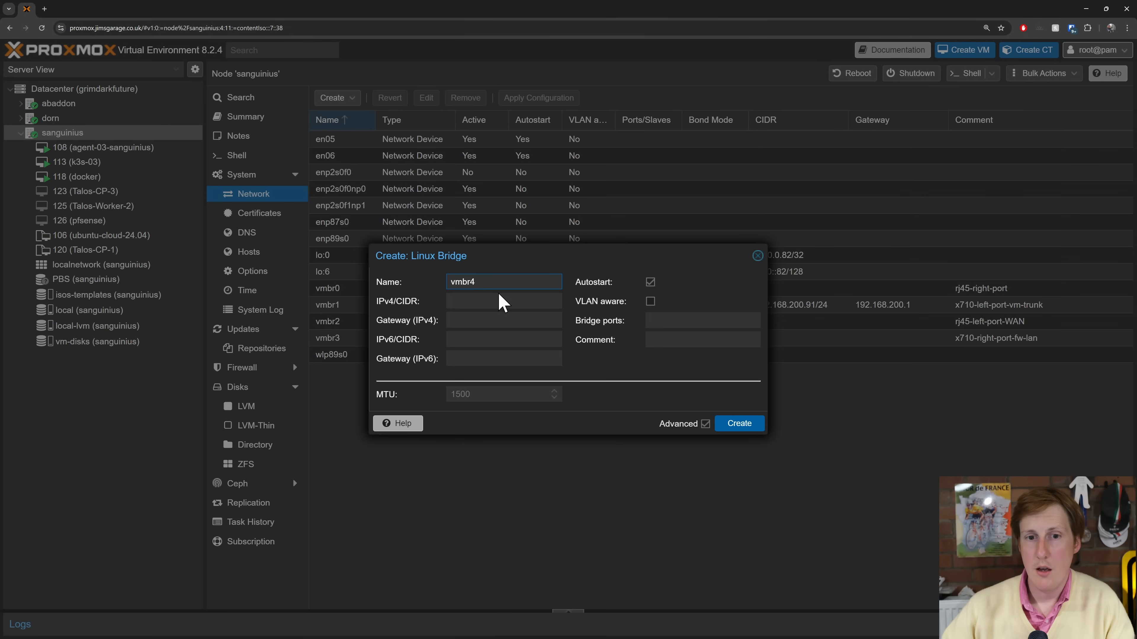
click(475, 282)
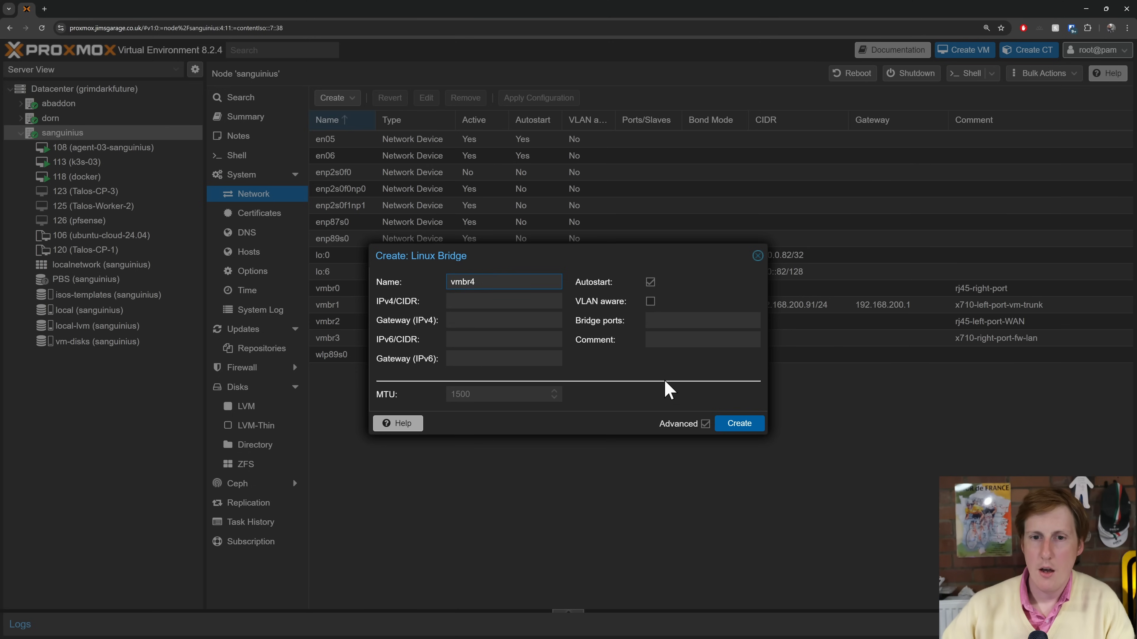
click(703, 320)
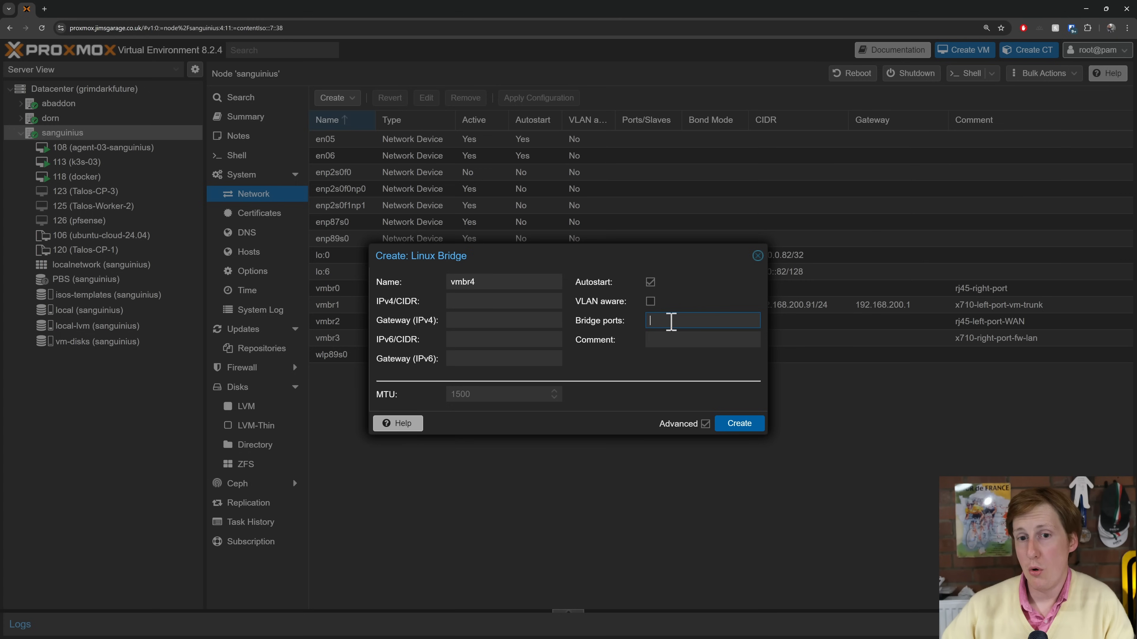
mouse_move(758, 255)
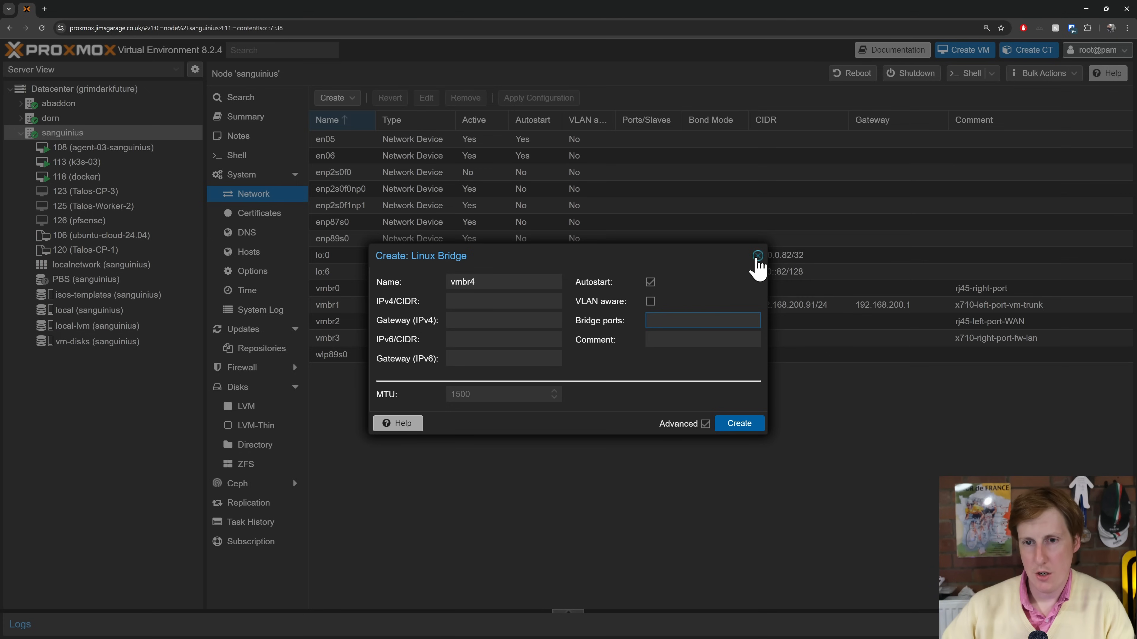
click(757, 254)
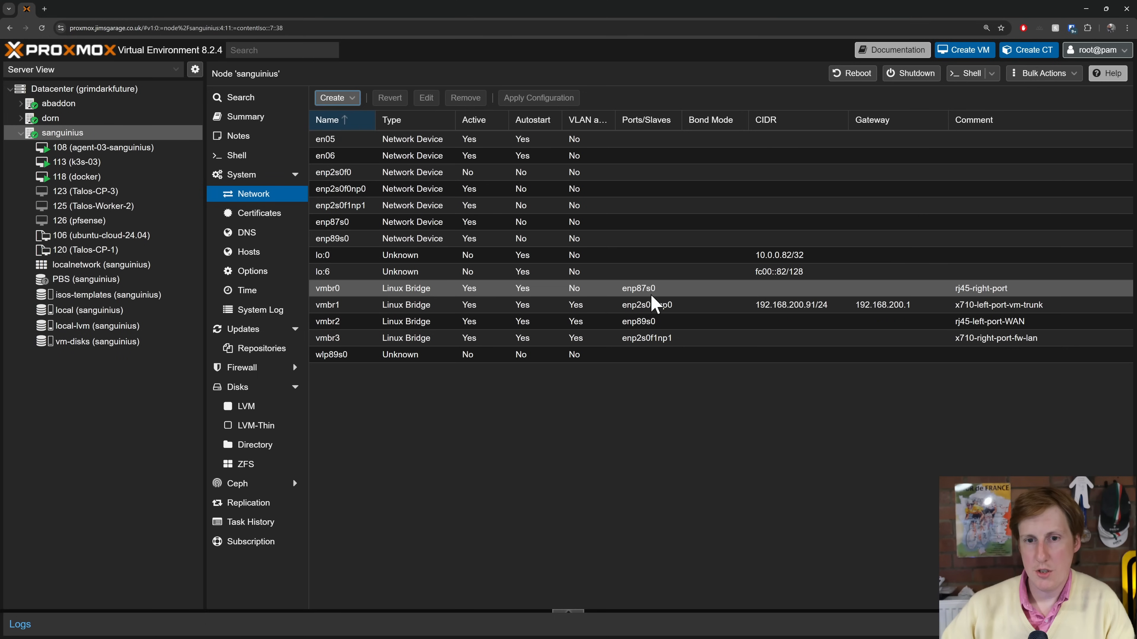
click(646, 289)
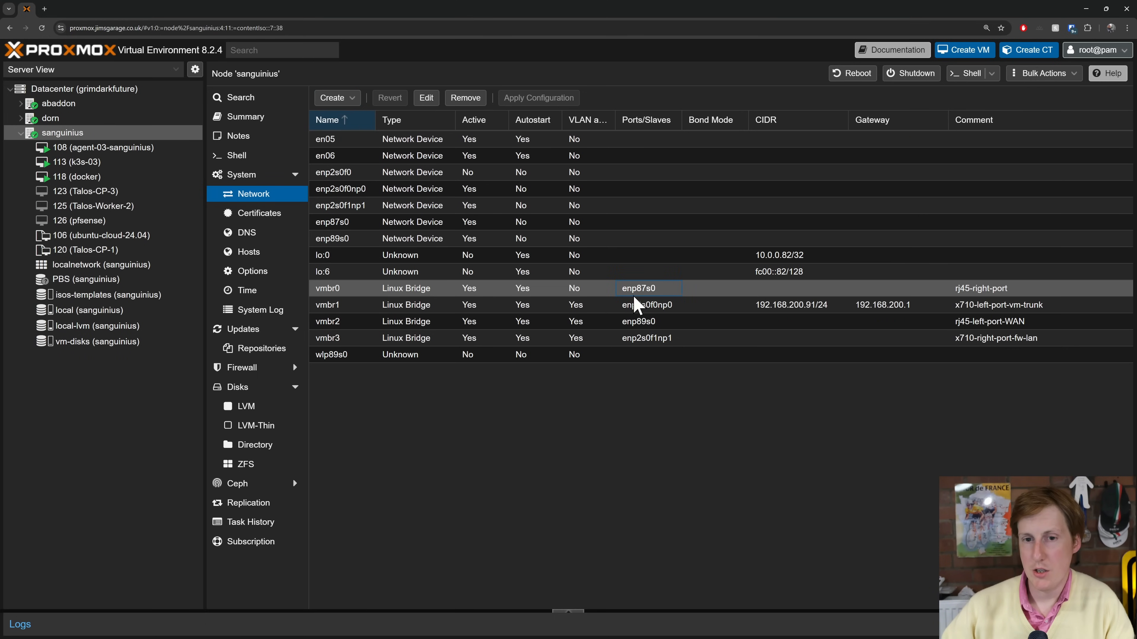
mouse_move(653, 300)
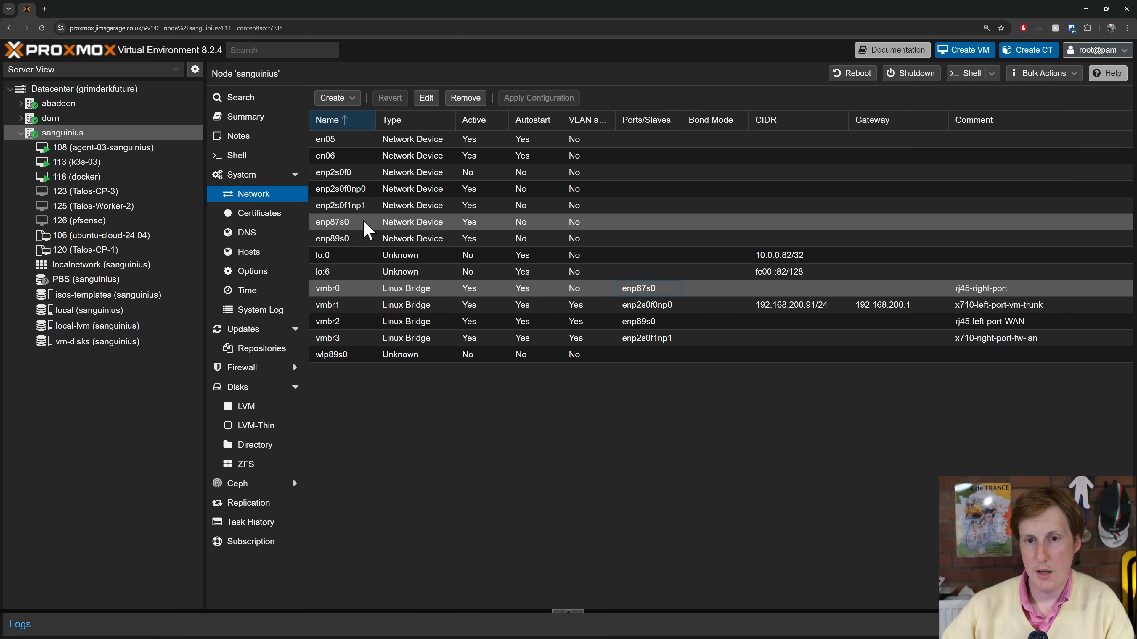
mouse_move(578, 238)
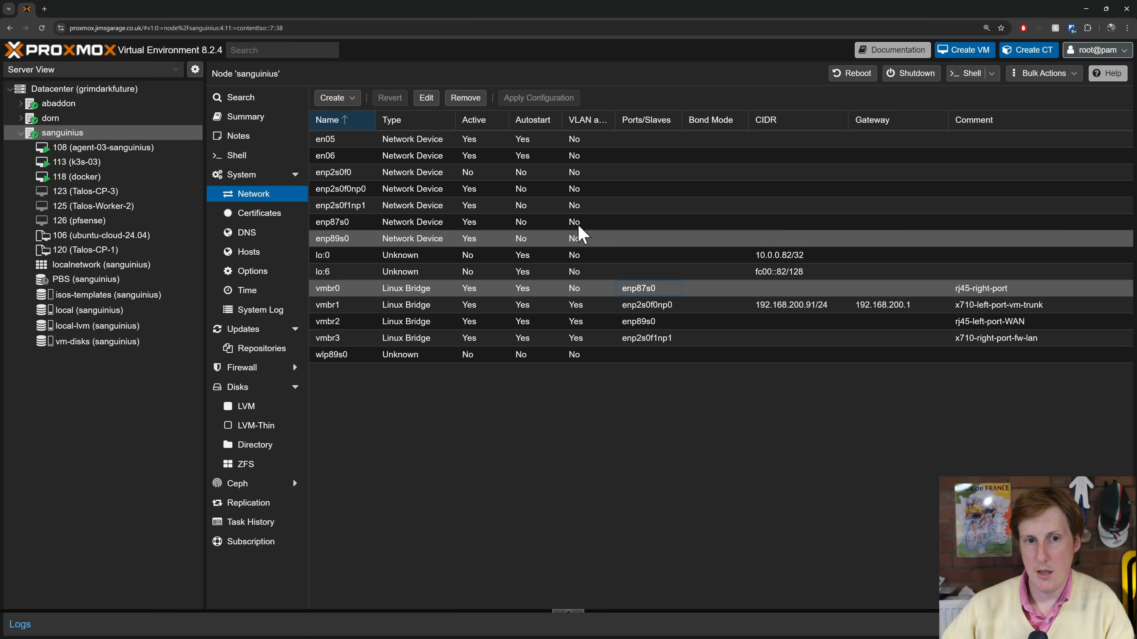
mouse_move(733, 250)
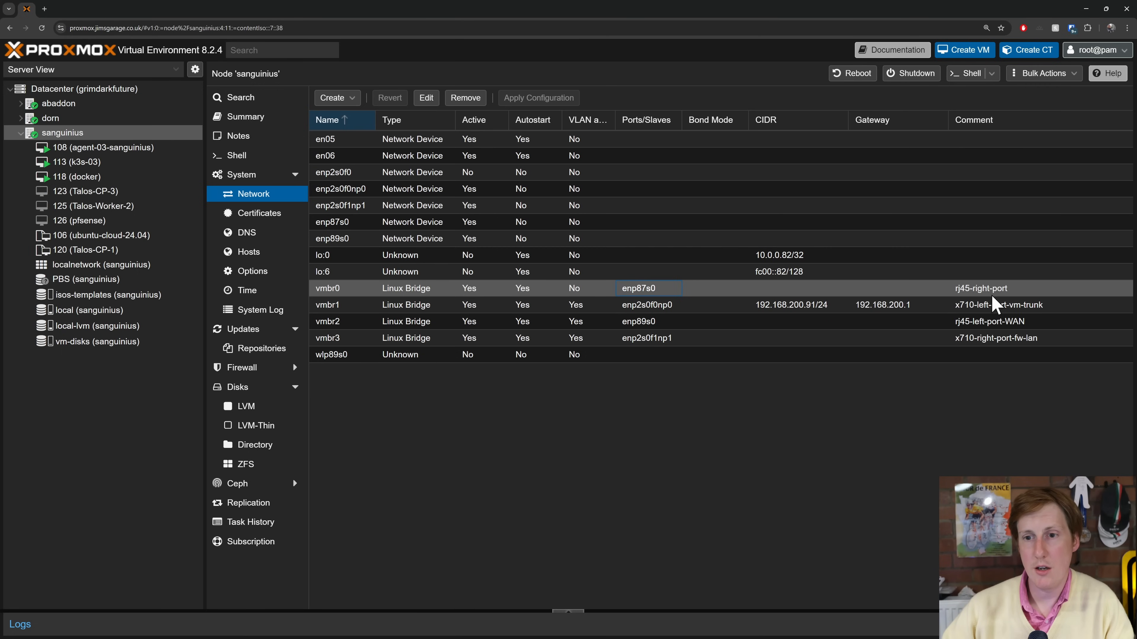
mouse_move(963, 374)
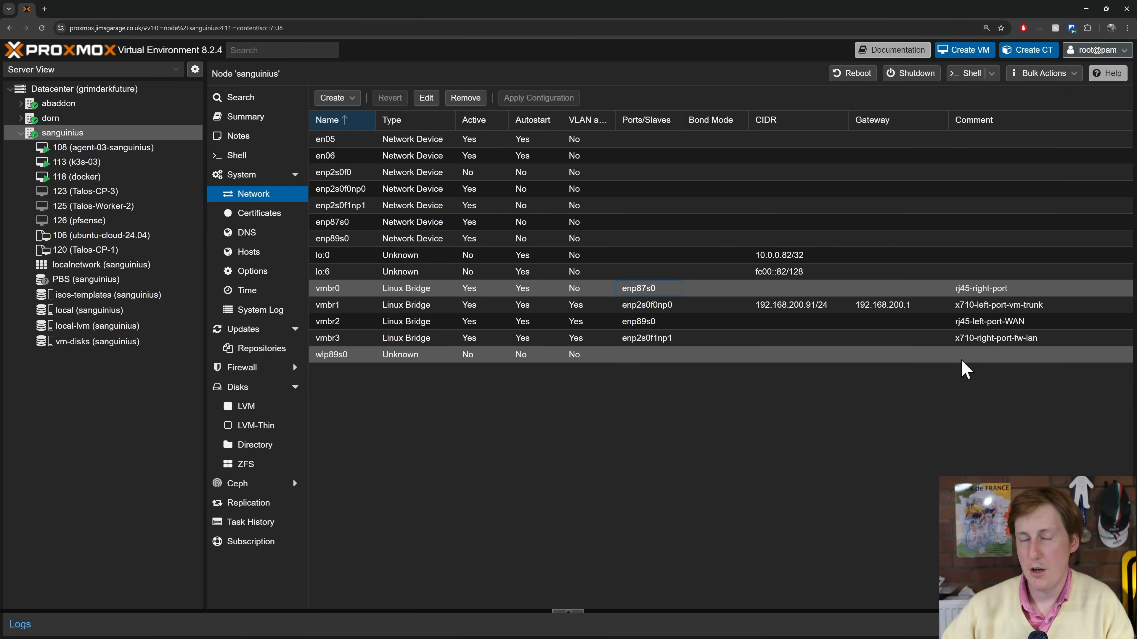
mouse_move(974, 356)
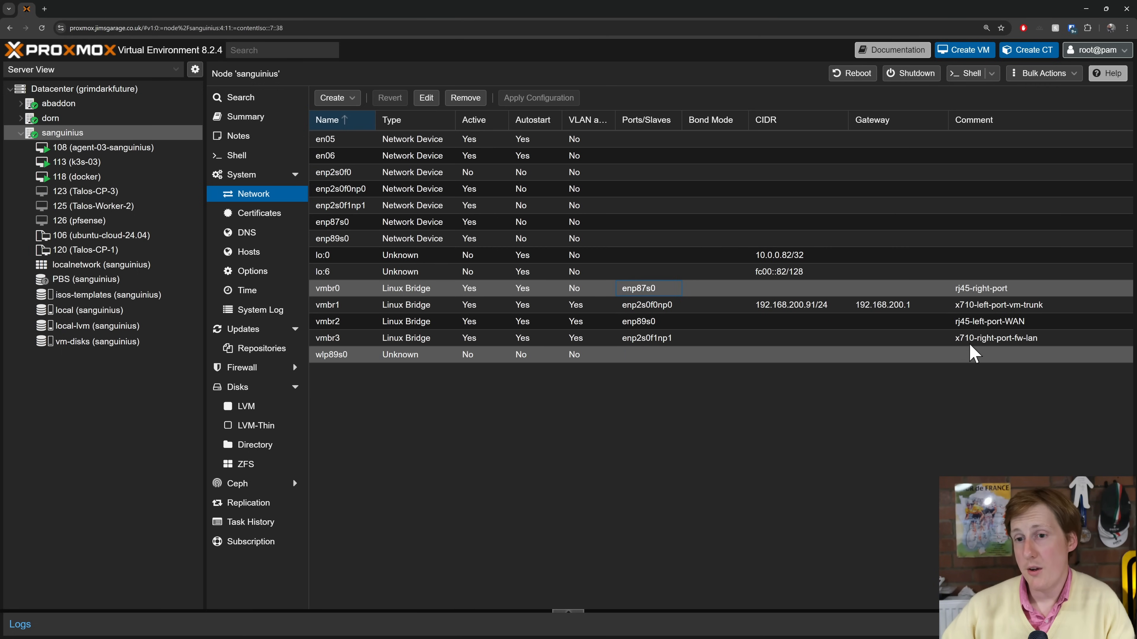
mouse_move(1008, 357)
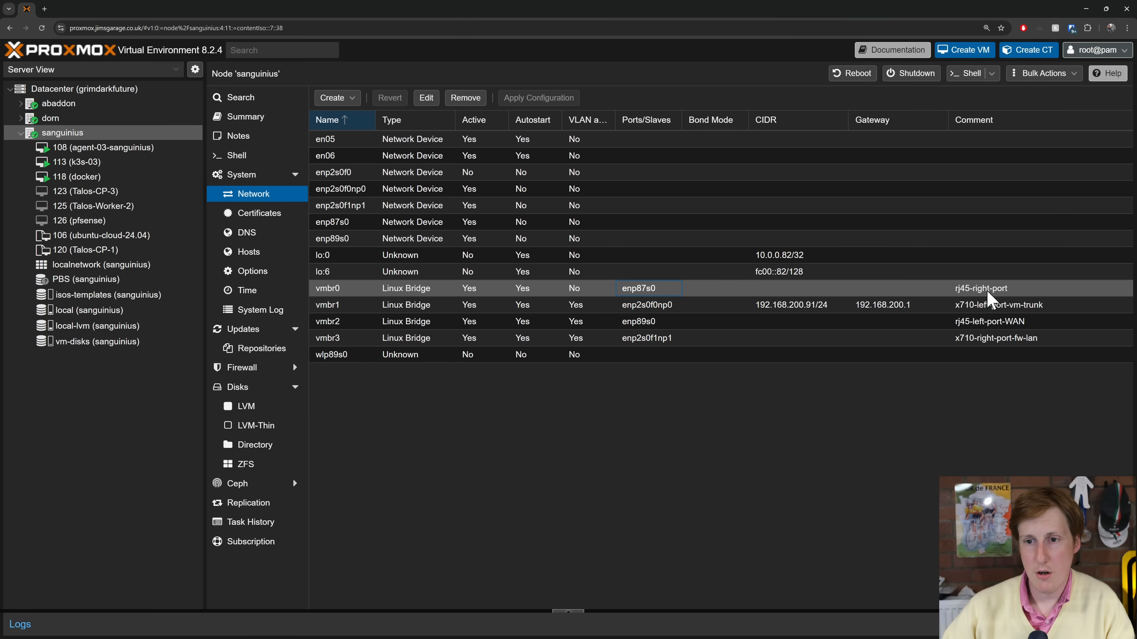
mouse_move(1037, 305)
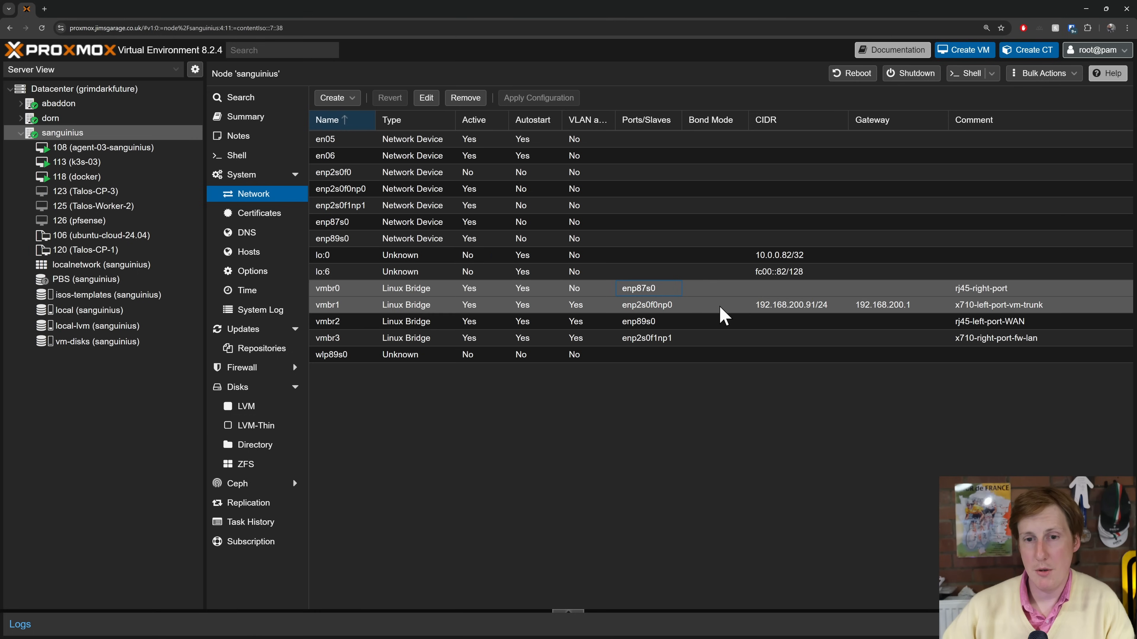
mouse_move(978, 319)
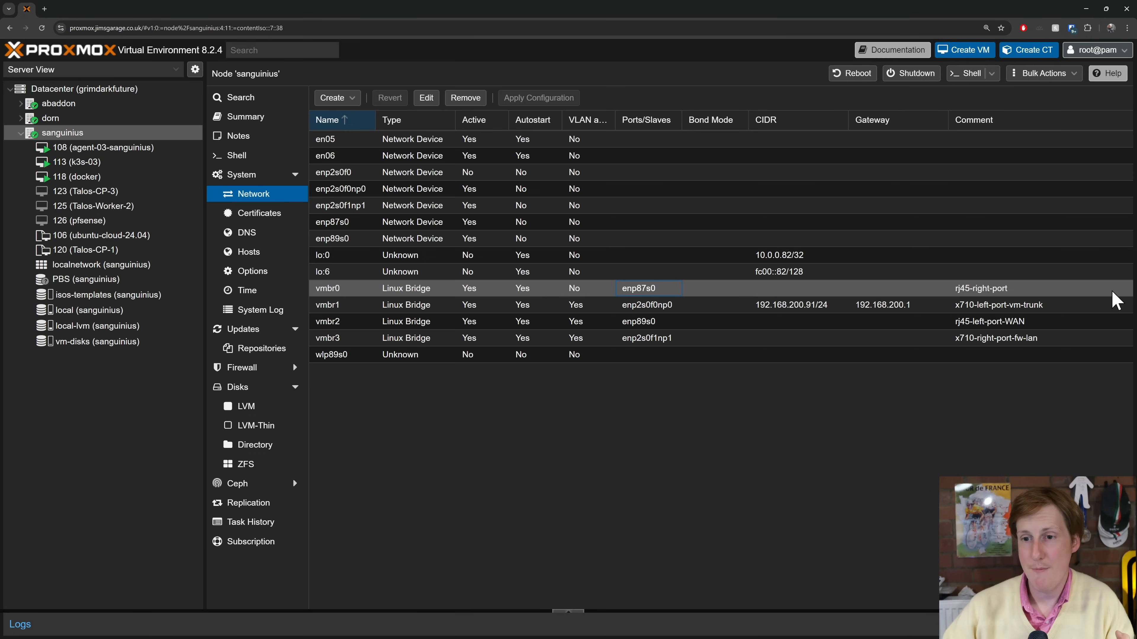
mouse_move(926, 403)
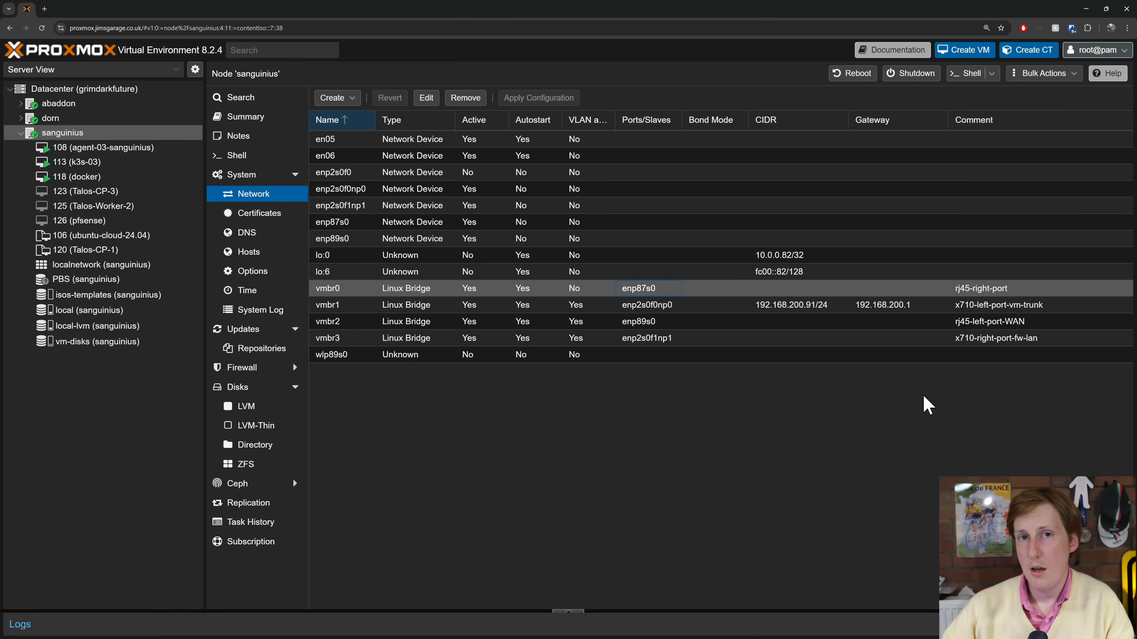
mouse_move(974, 301)
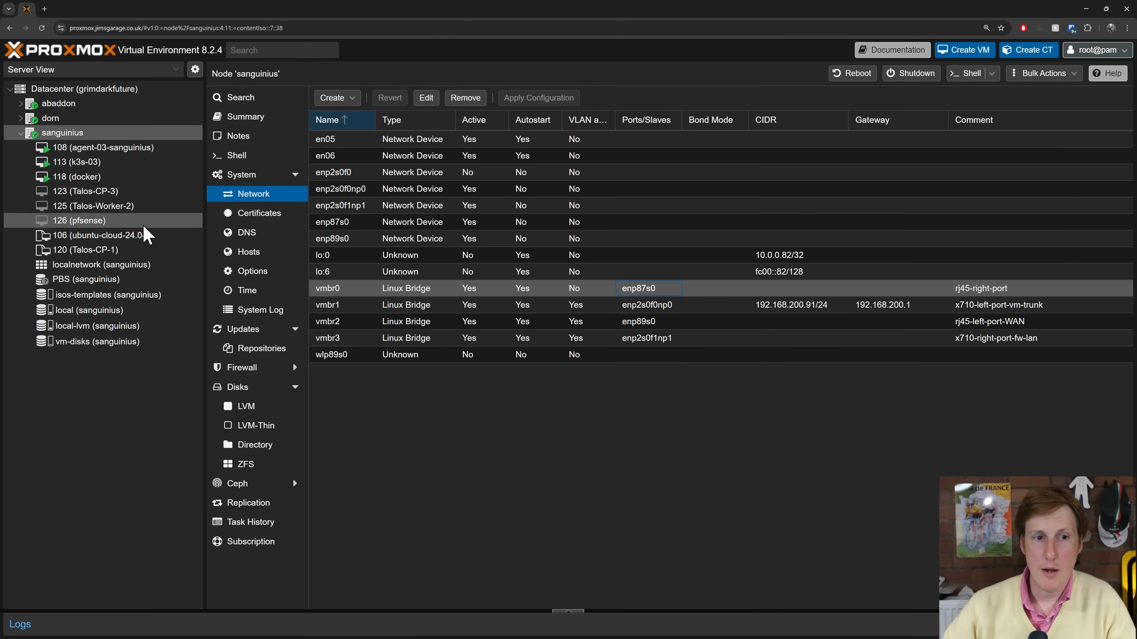
- Show VM 126 (pfsense) hardware with net0 on vmbr0 and net1 on vmbr1
click(78, 221)
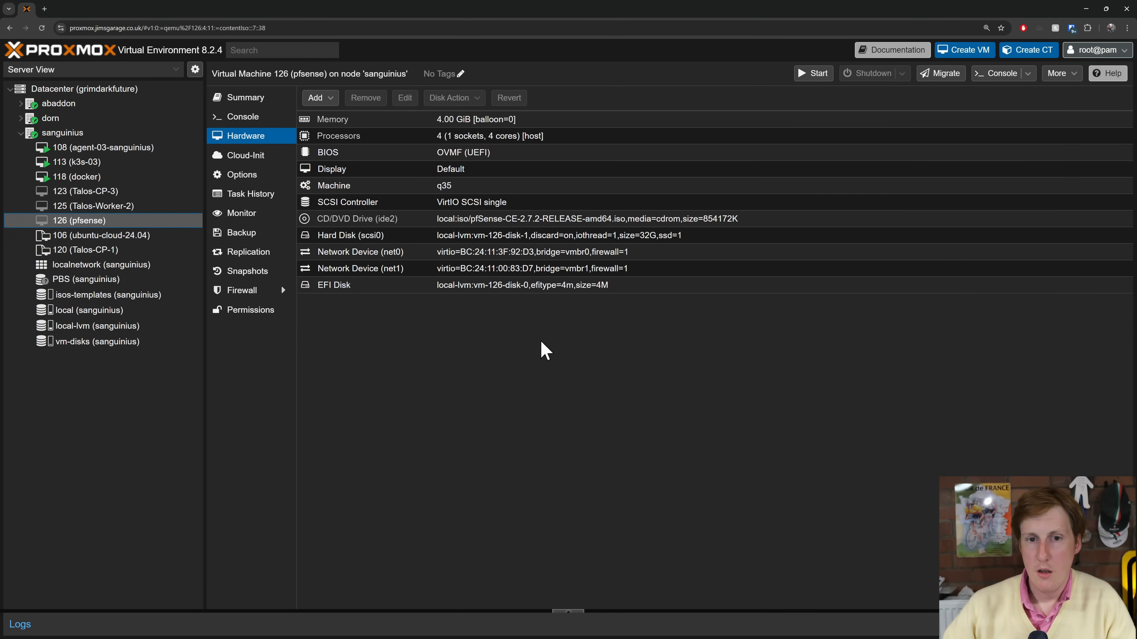
mouse_move(571, 335)
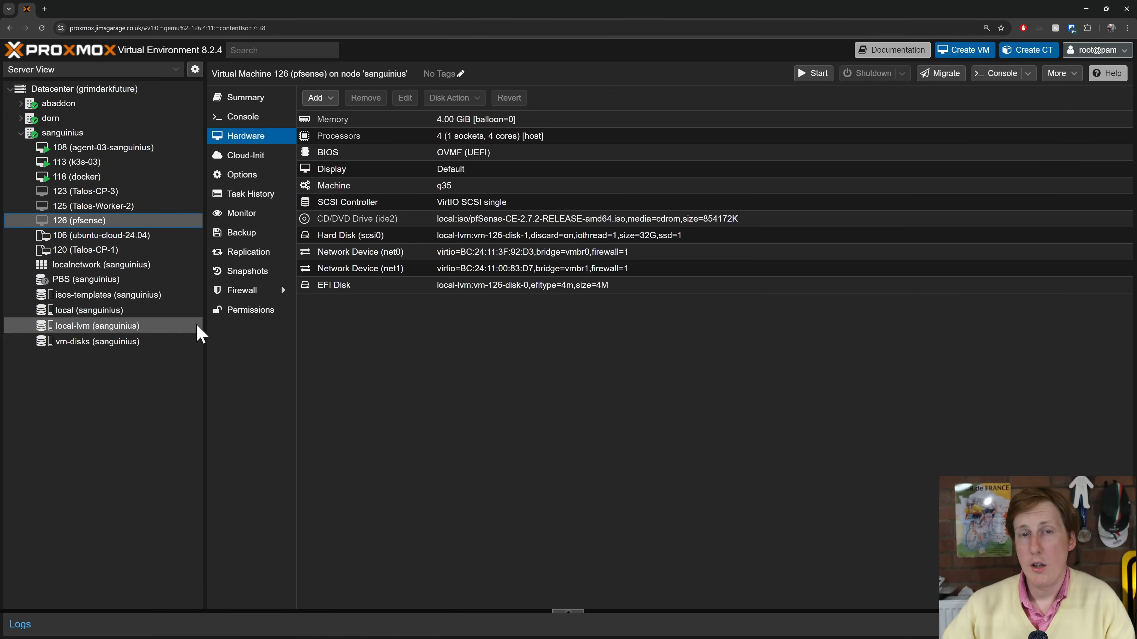
- Expand dorn and abaddon guests and show VM 100 (OPNSense-HA) hardware on dorn
click(21, 118)
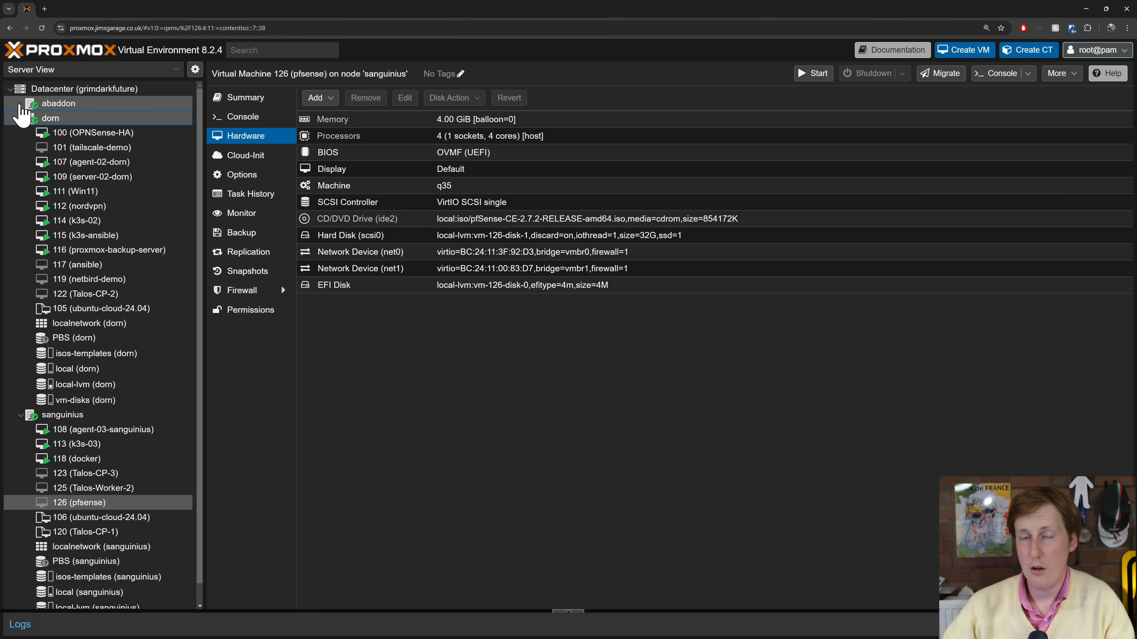
click(22, 103)
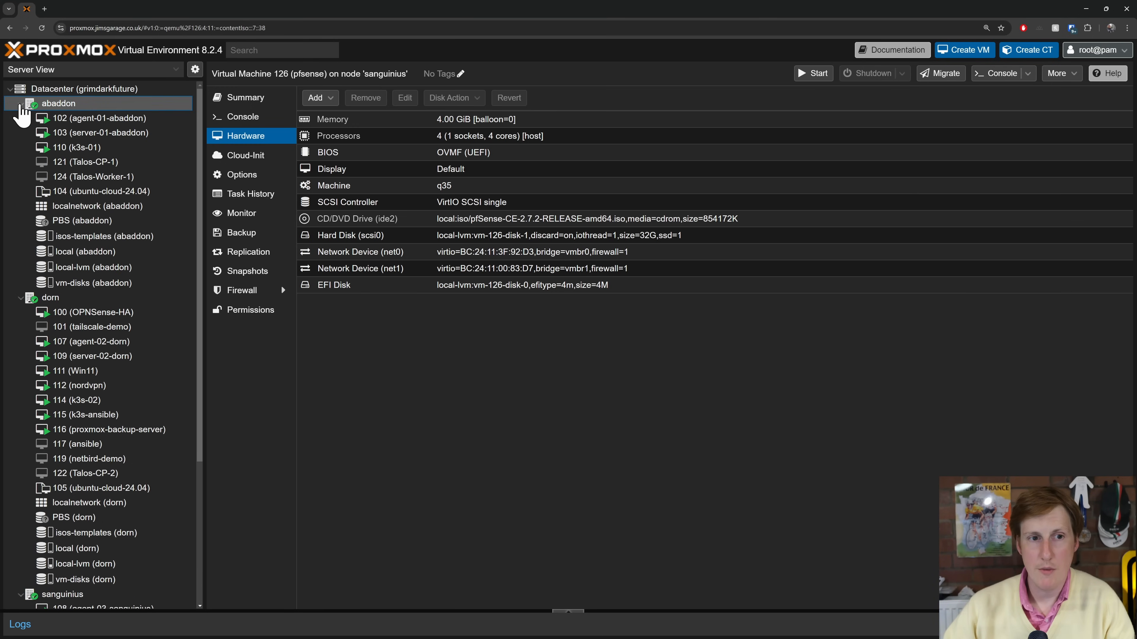
click(93, 312)
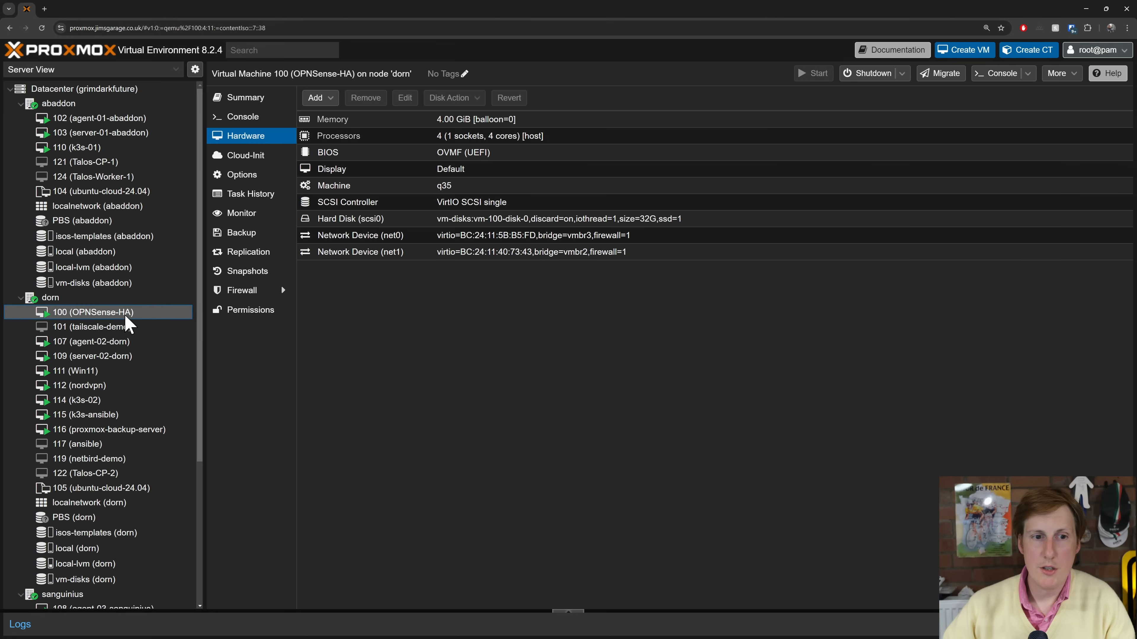
mouse_move(149, 323)
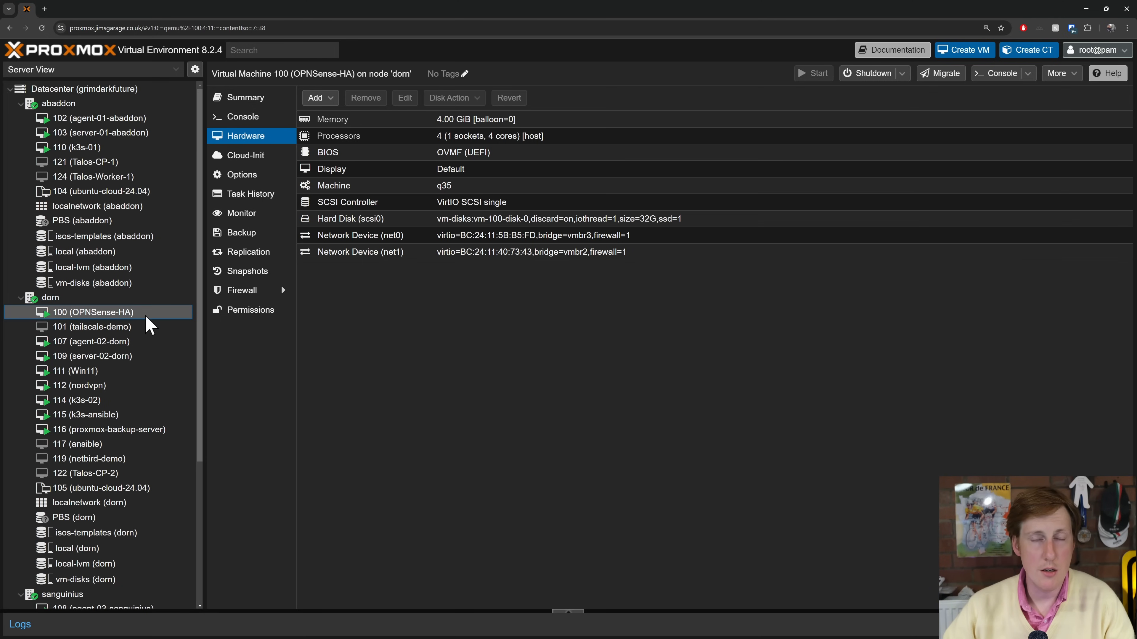
mouse_move(349, 343)
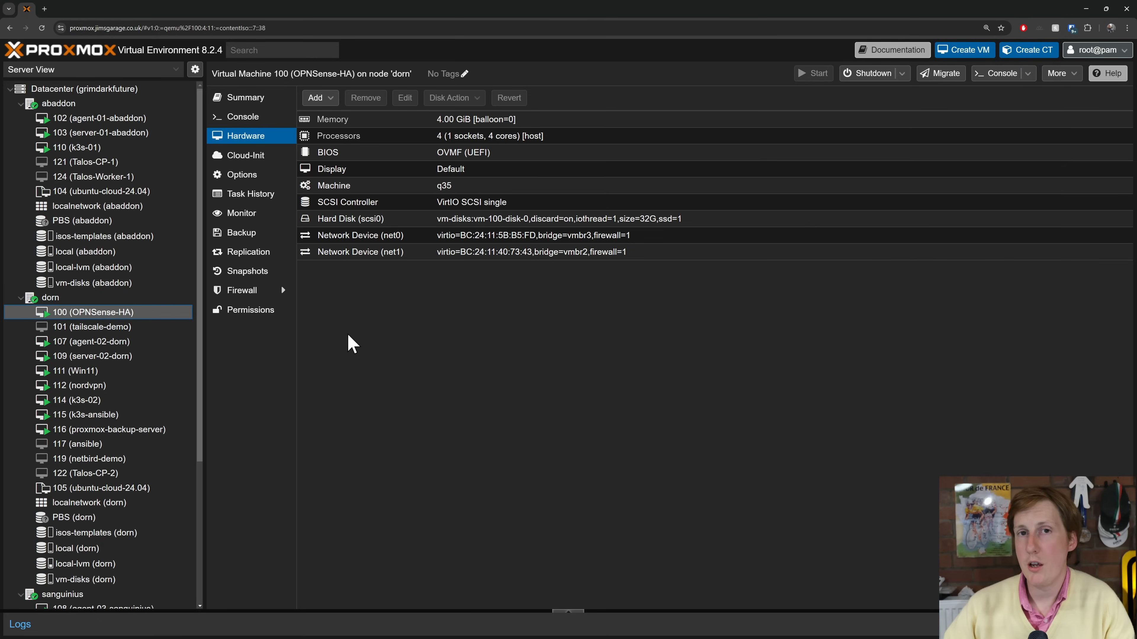
mouse_move(350, 355)
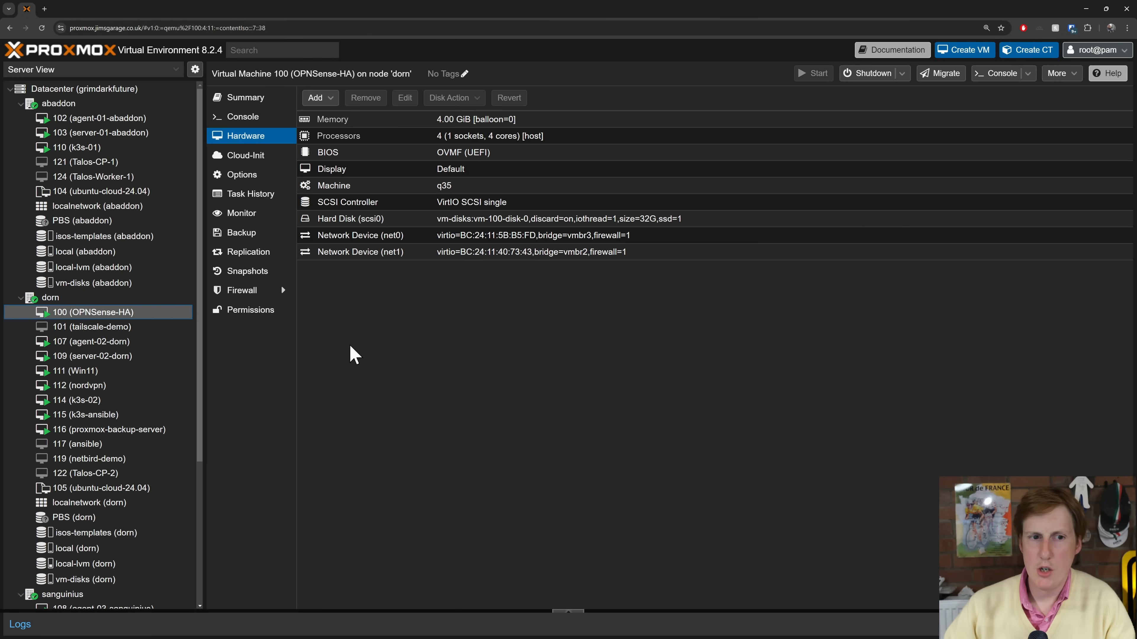
mouse_move(139, 326)
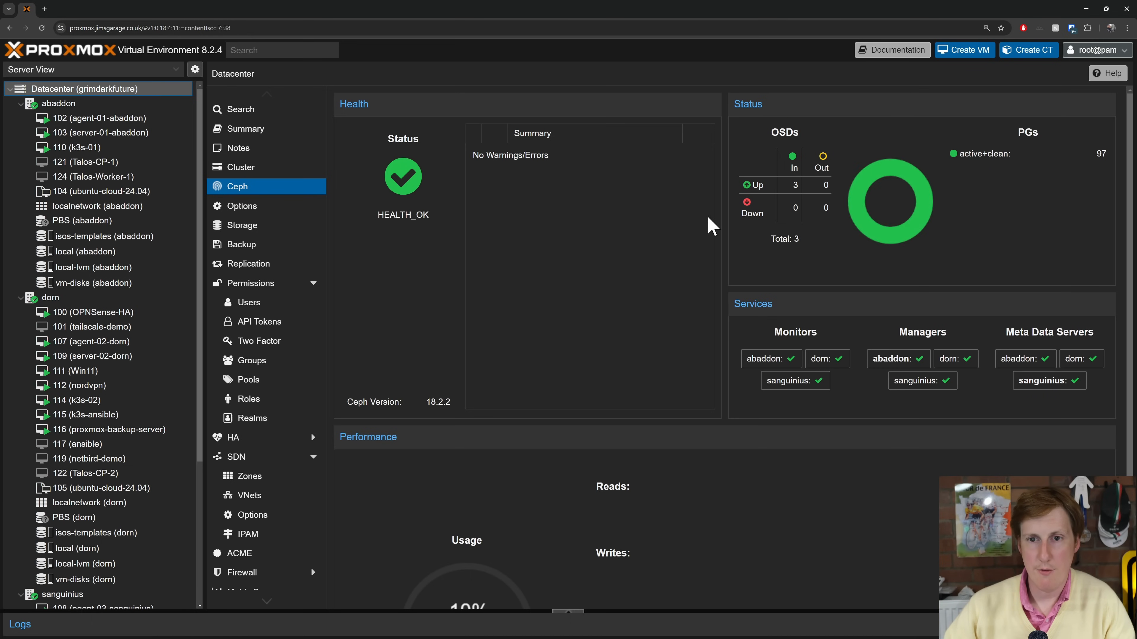
mouse_move(887, 360)
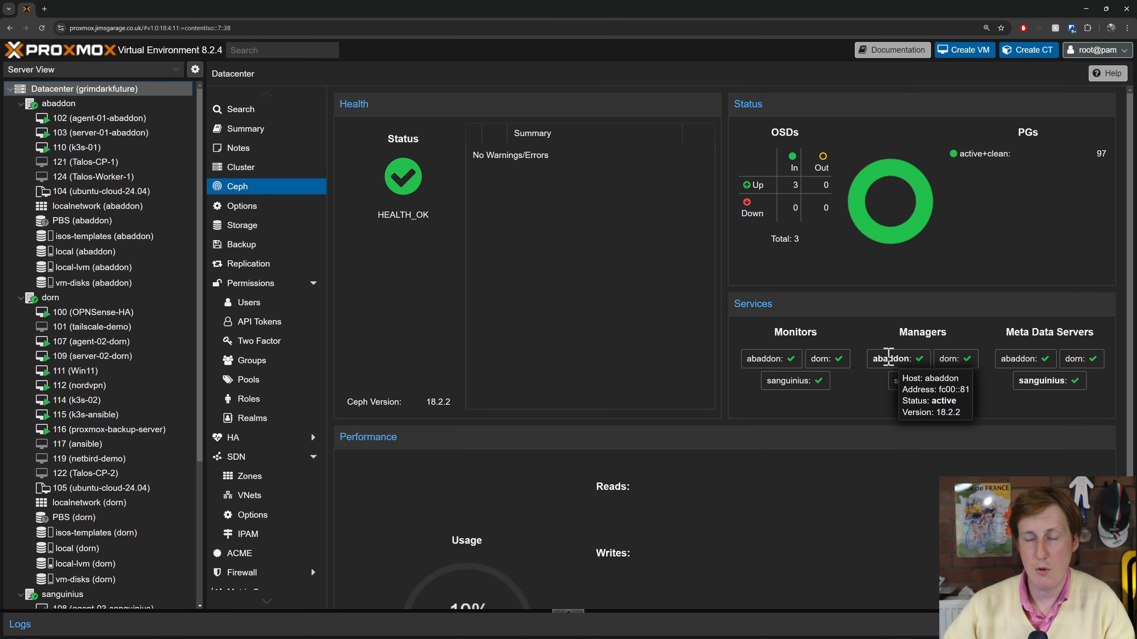
mouse_move(776, 320)
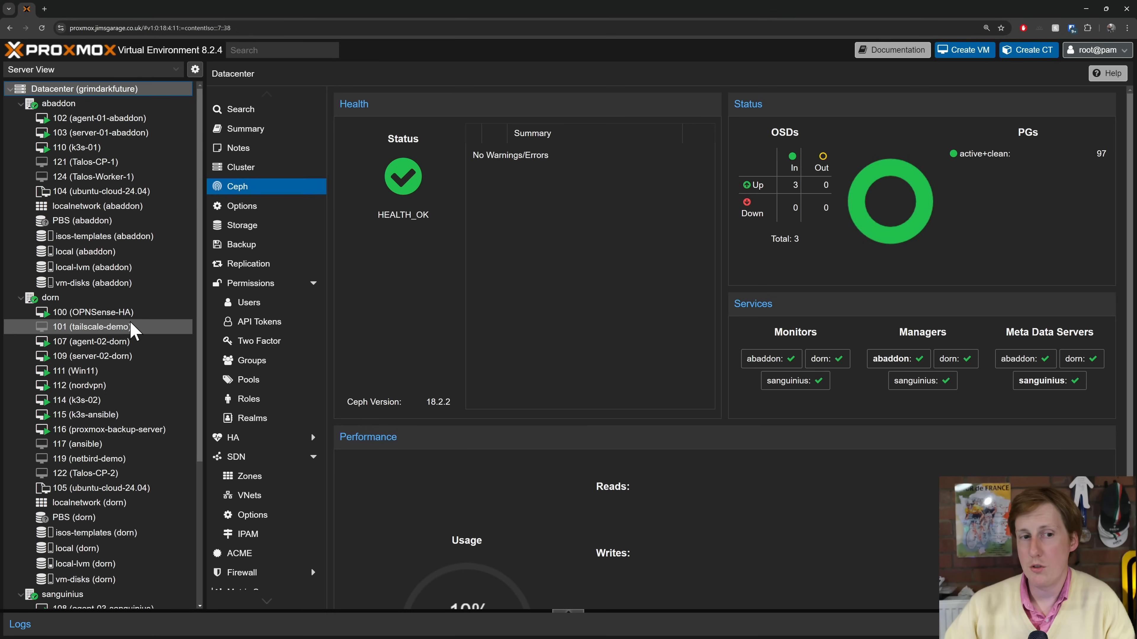
mouse_move(326, 277)
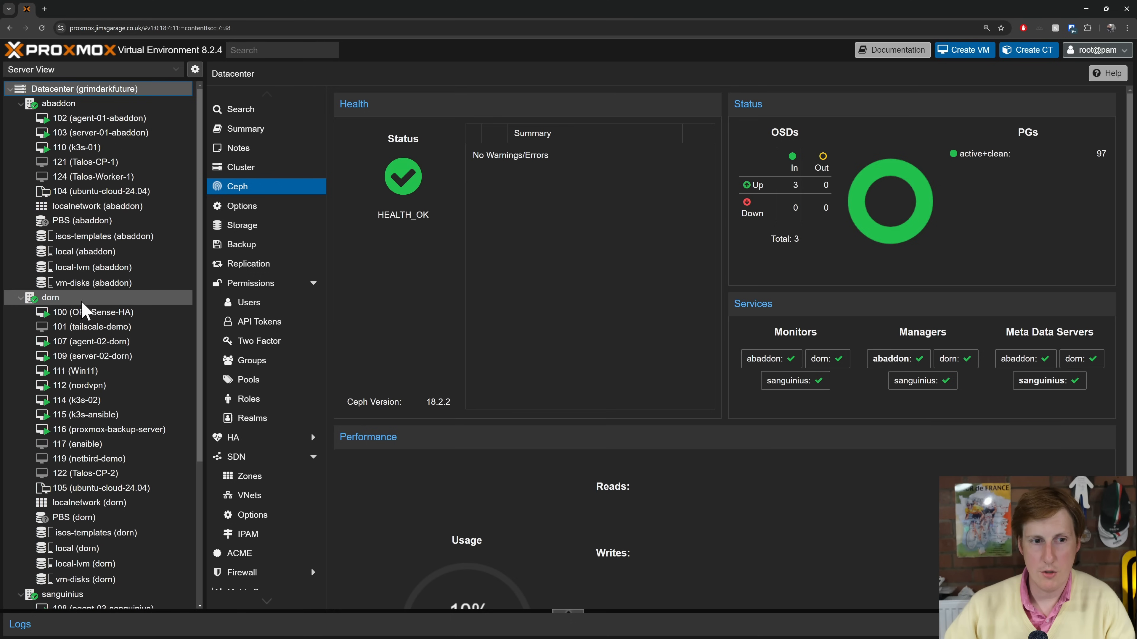
- Review dorn's Ceph status and configuration, then show the datacenter Ceph dashboard (HEALTH_OK, 3 OSDs)
click(49, 297)
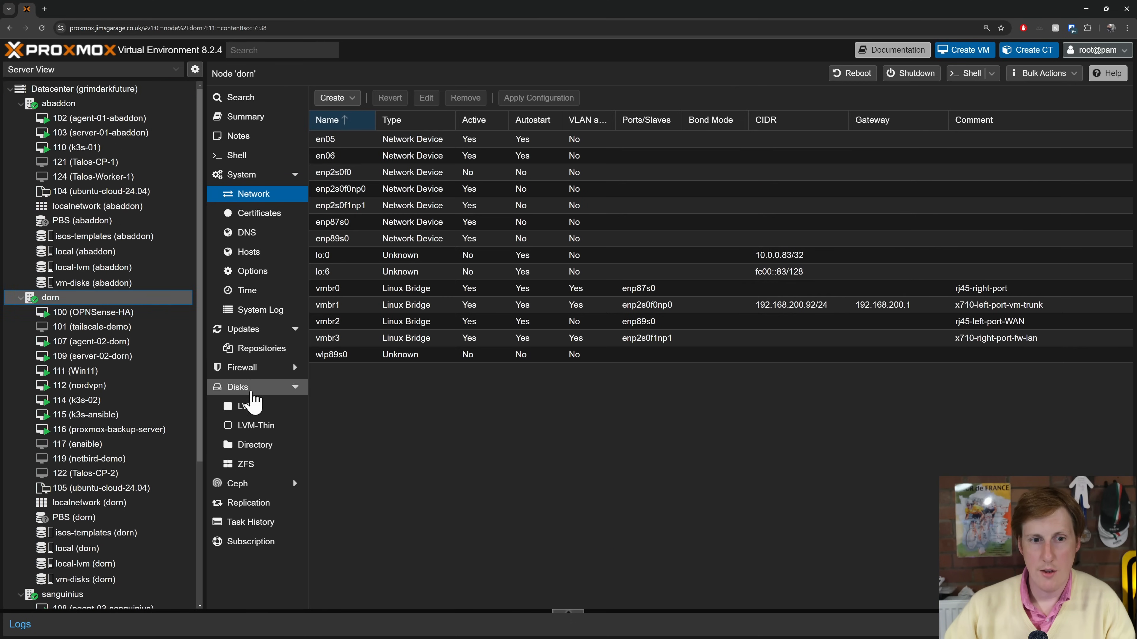
click(238, 495)
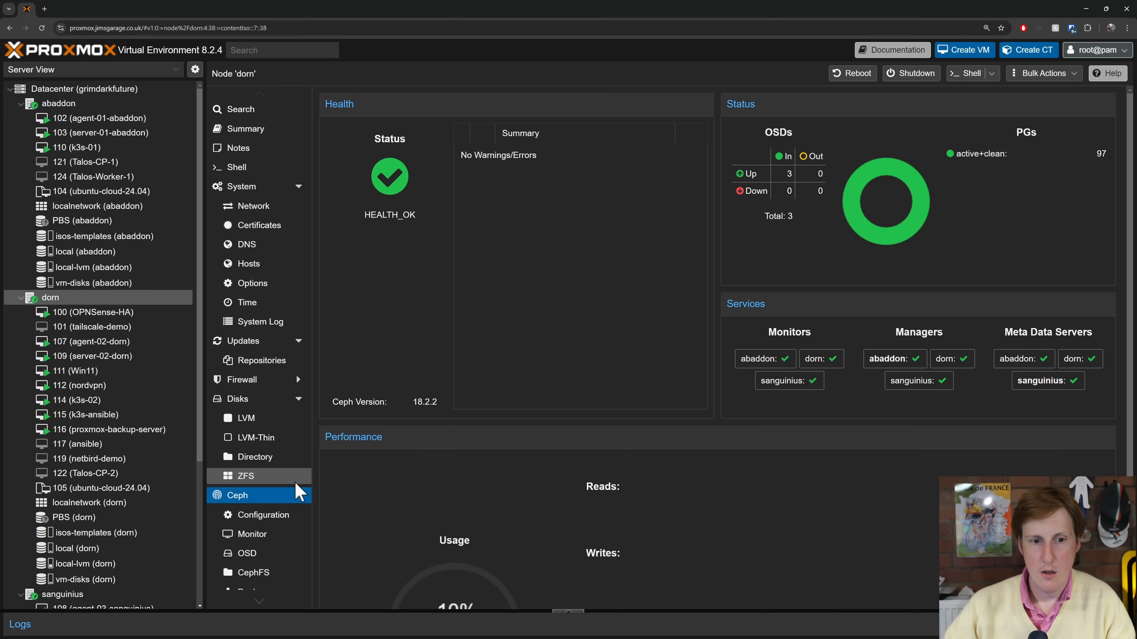
click(264, 515)
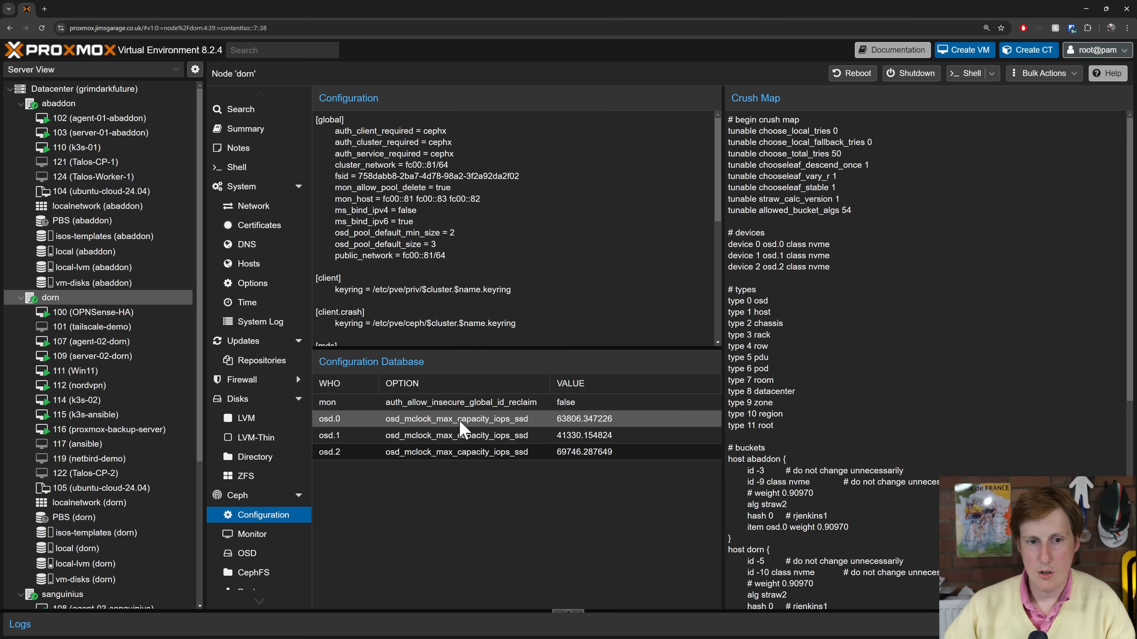
mouse_move(436, 407)
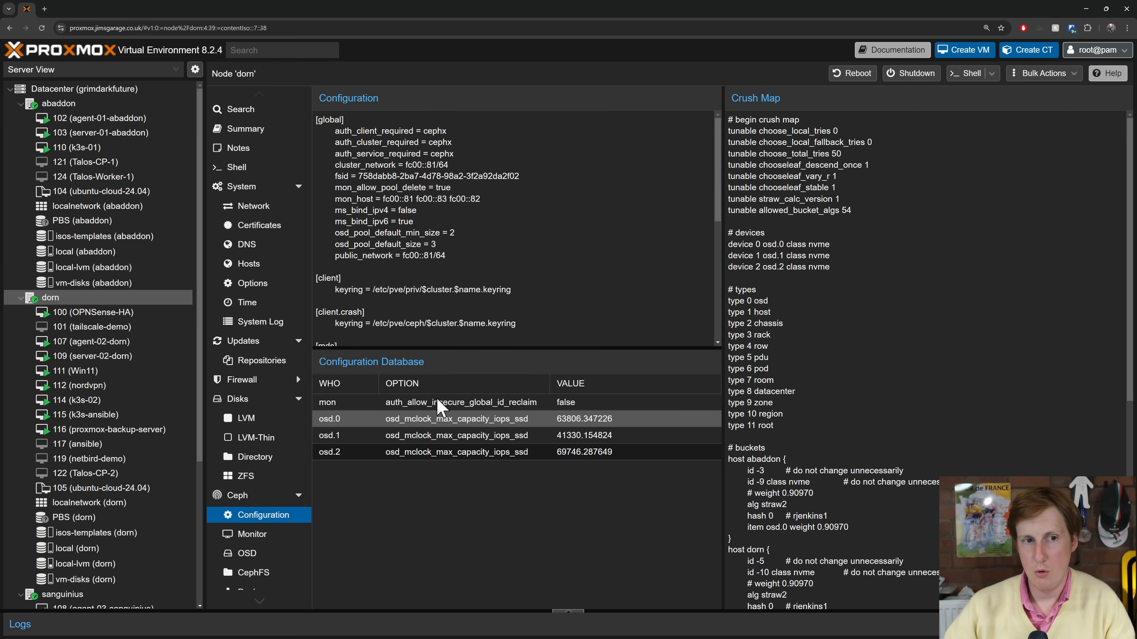
click(86, 89)
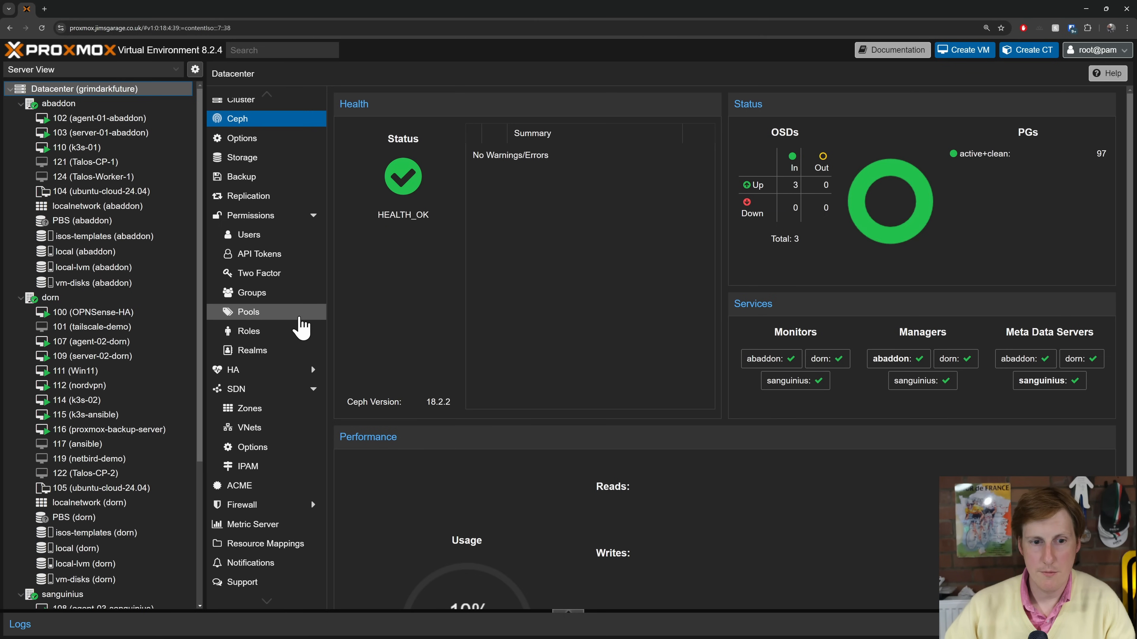
mouse_move(290, 392)
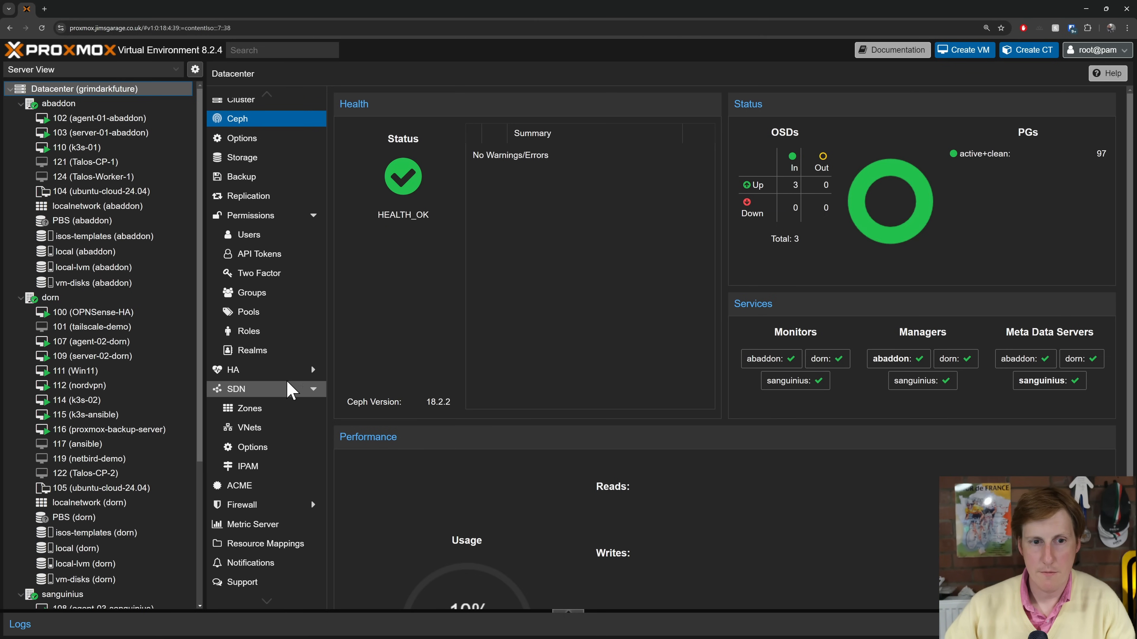
- Show the datacenter HA status with quorum OK and vm:100 OPNSense-HA started on dorn
click(233, 370)
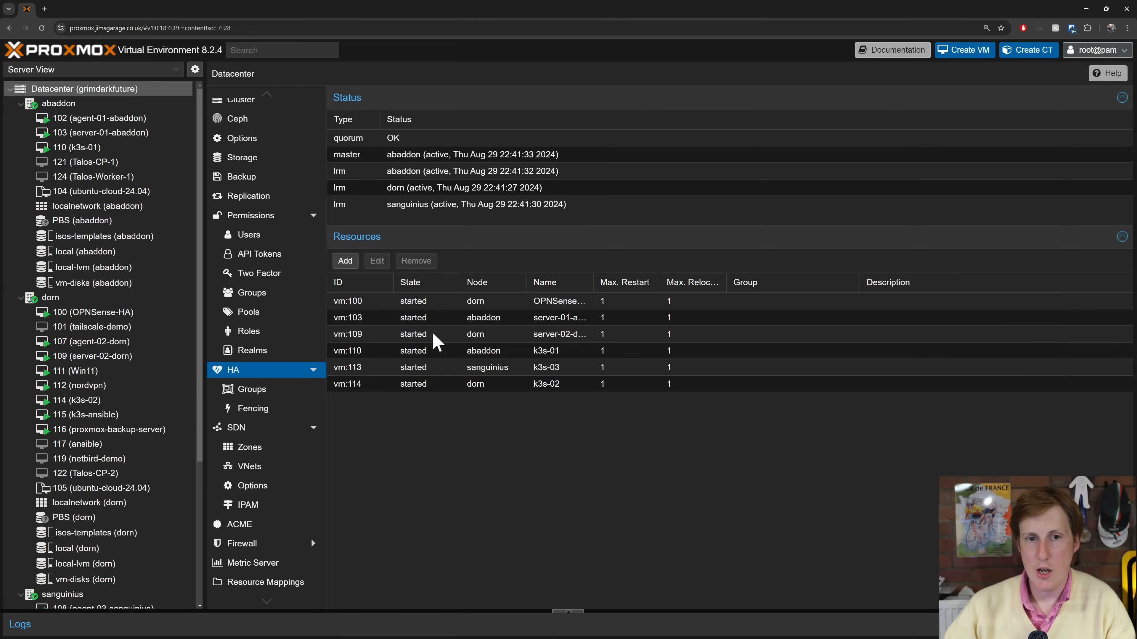
mouse_move(382, 311)
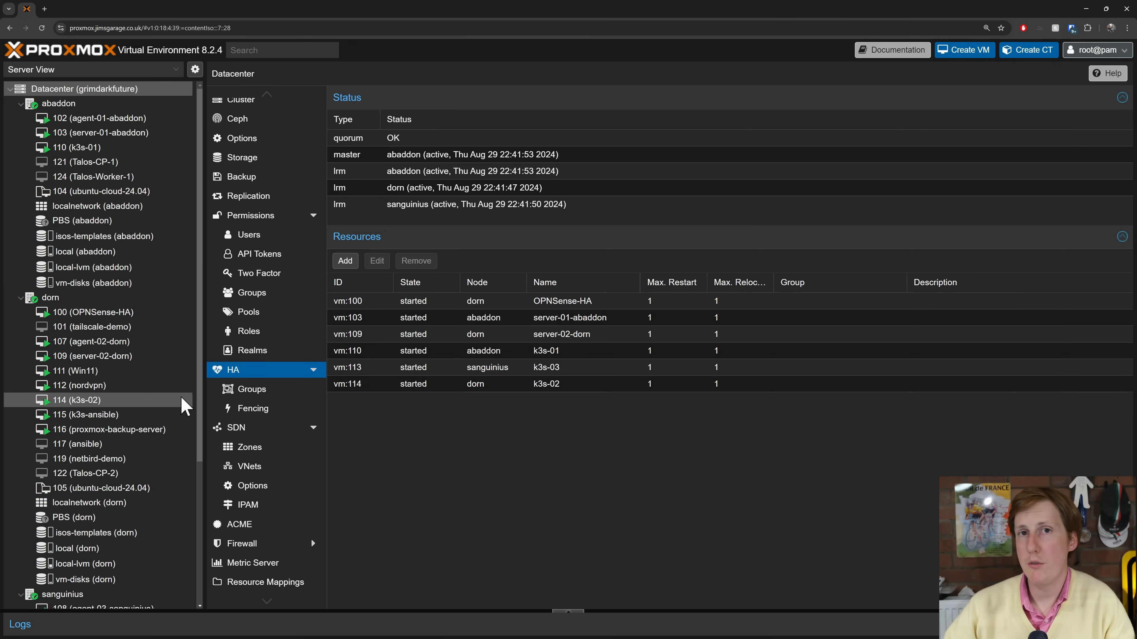
mouse_move(111, 322)
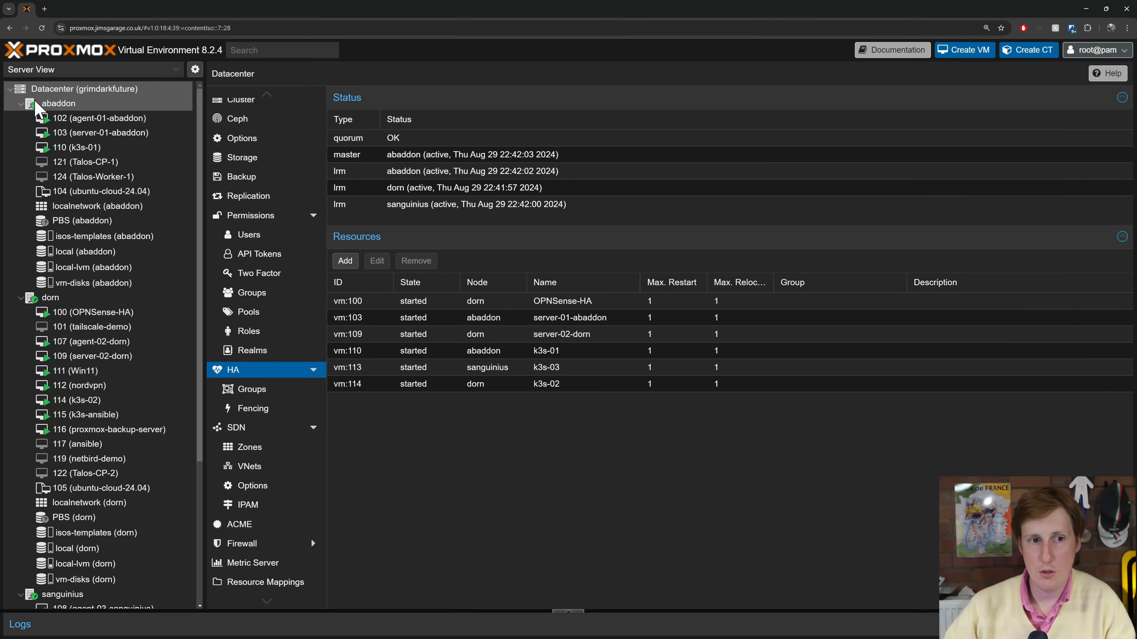
mouse_move(125, 588)
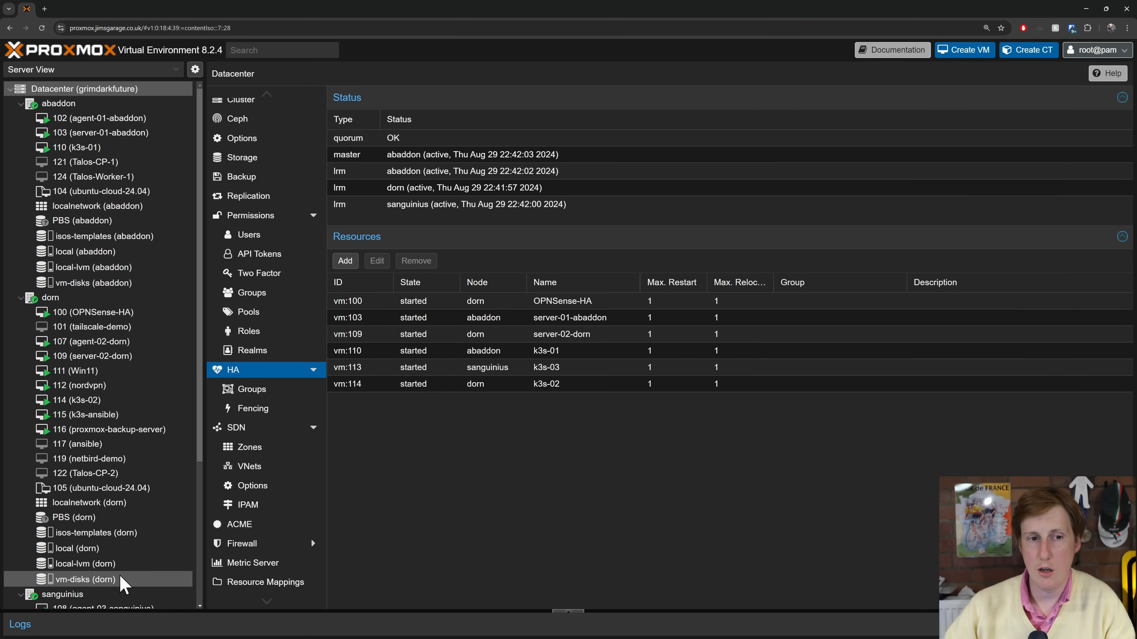
click(49, 298)
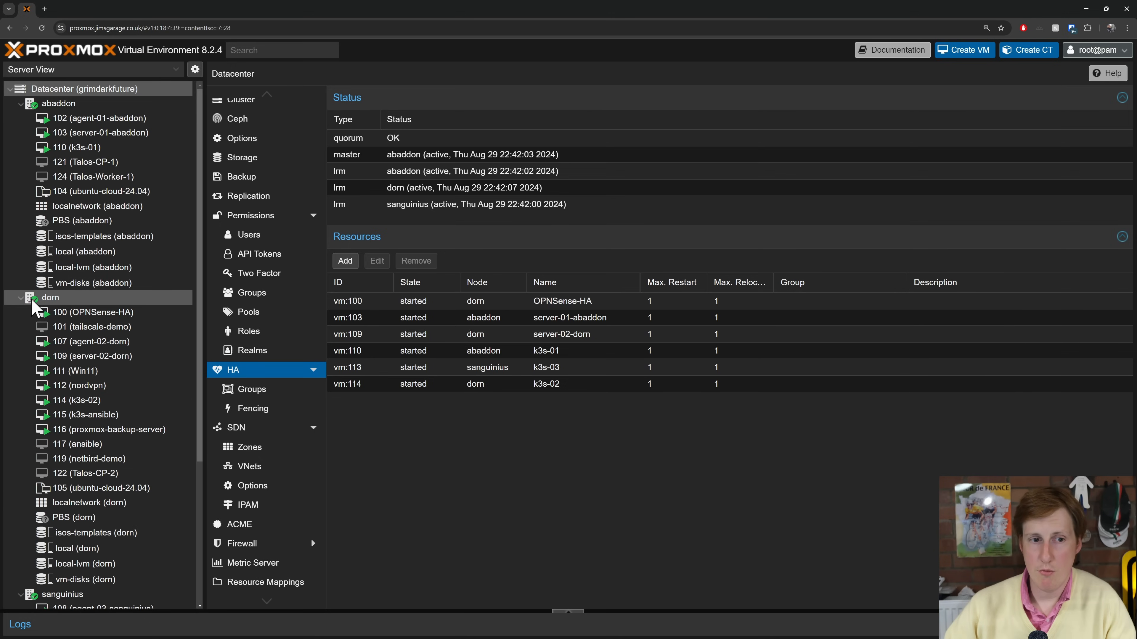
click(93, 312)
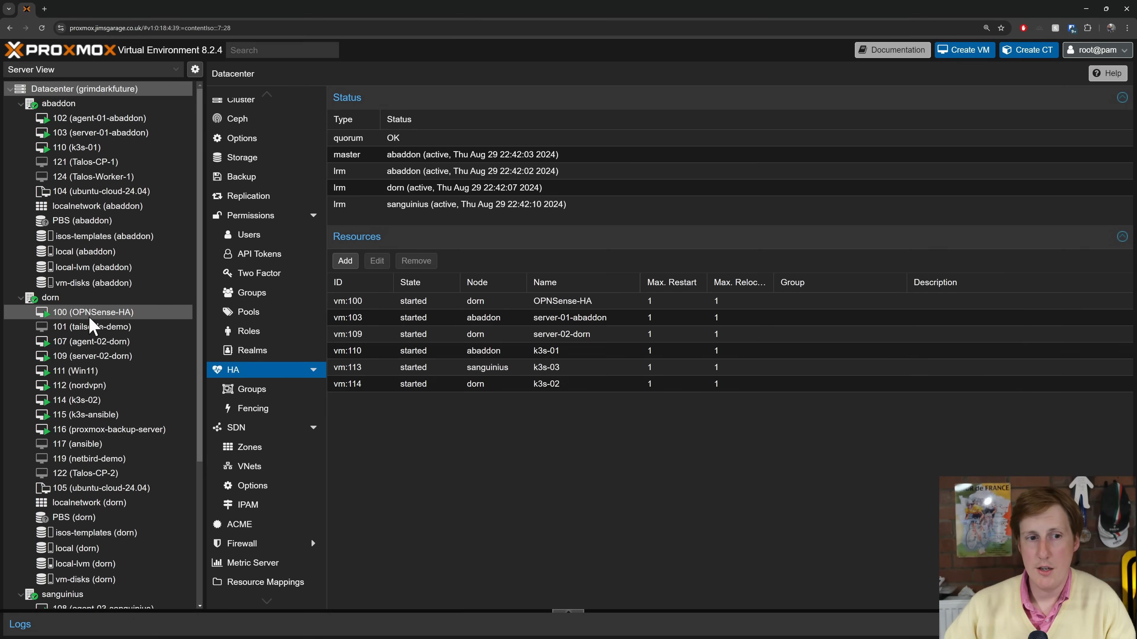
mouse_move(128, 324)
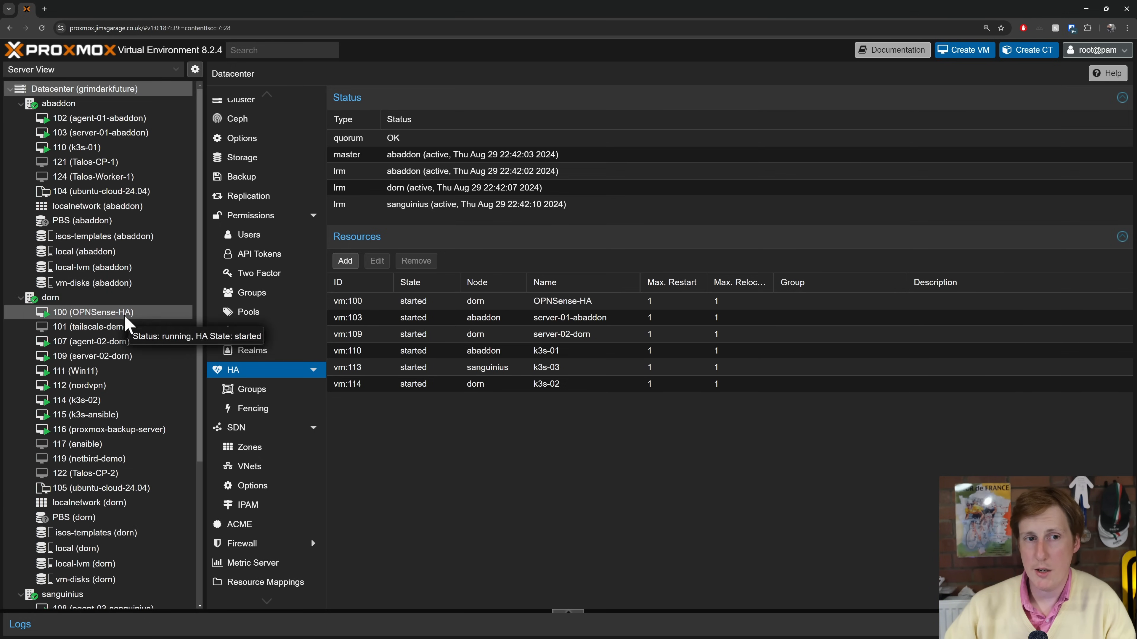
mouse_move(109, 575)
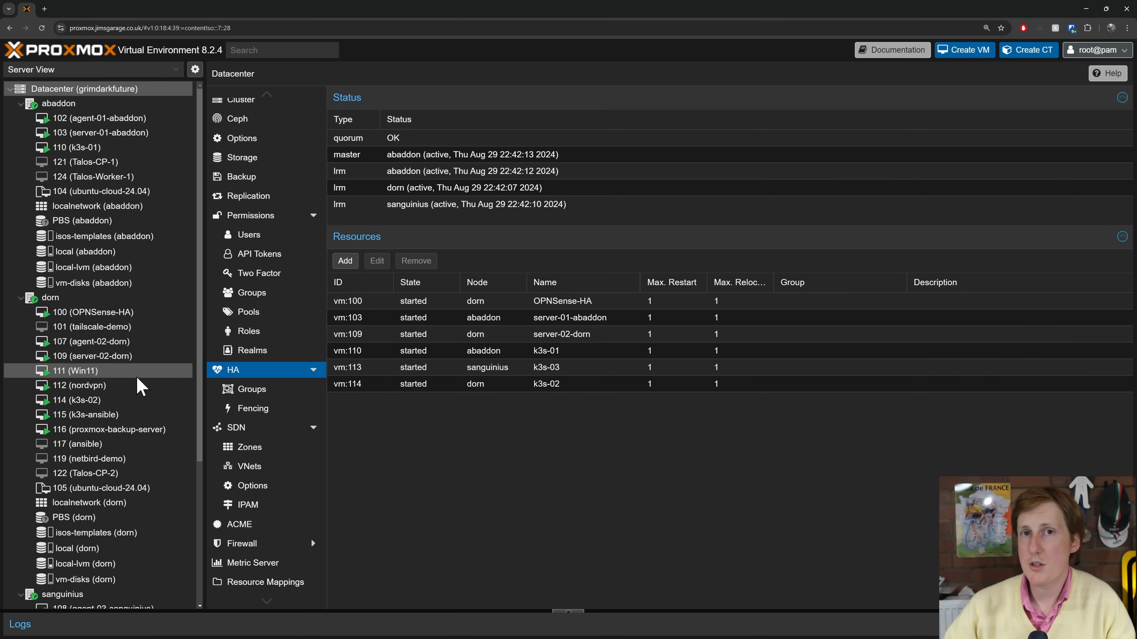
mouse_move(86, 331)
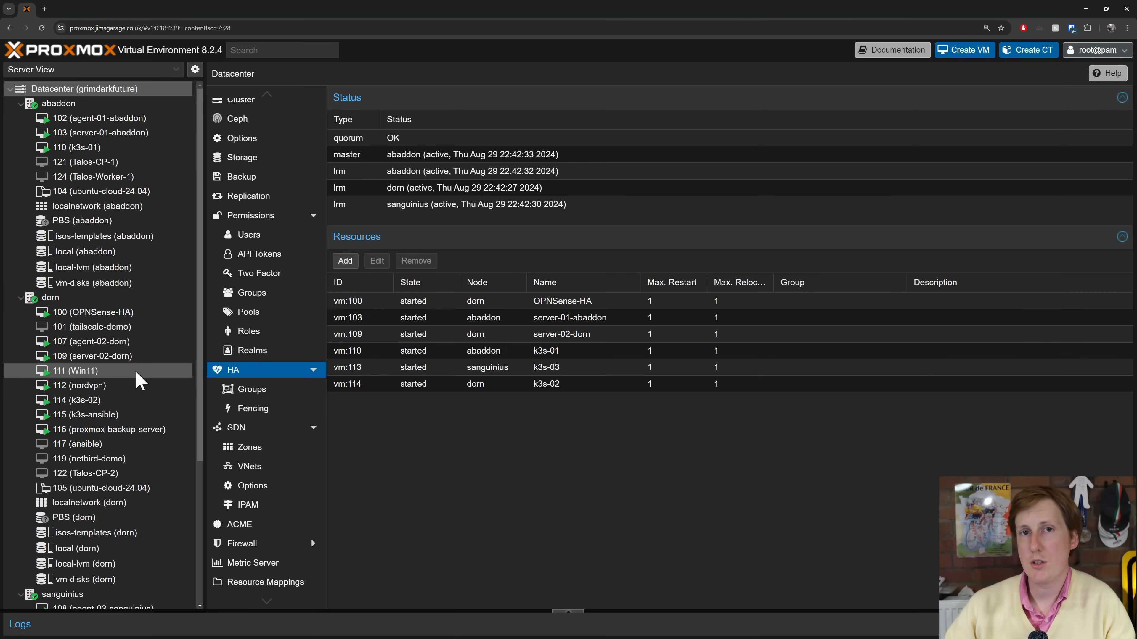
mouse_move(212, 437)
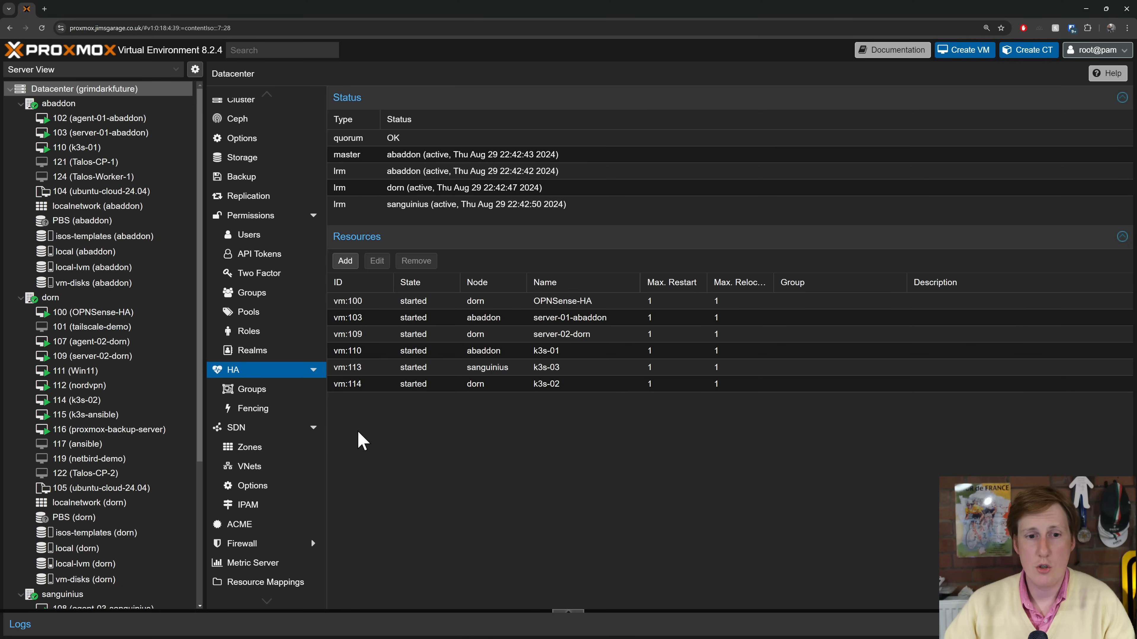
mouse_move(359, 422)
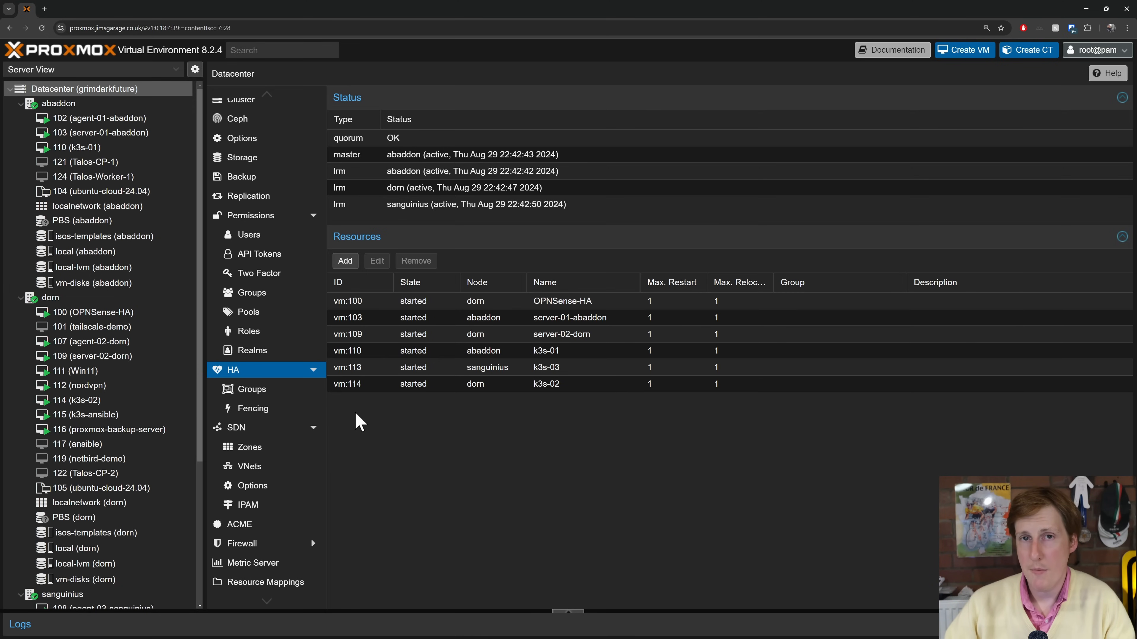
click(92, 313)
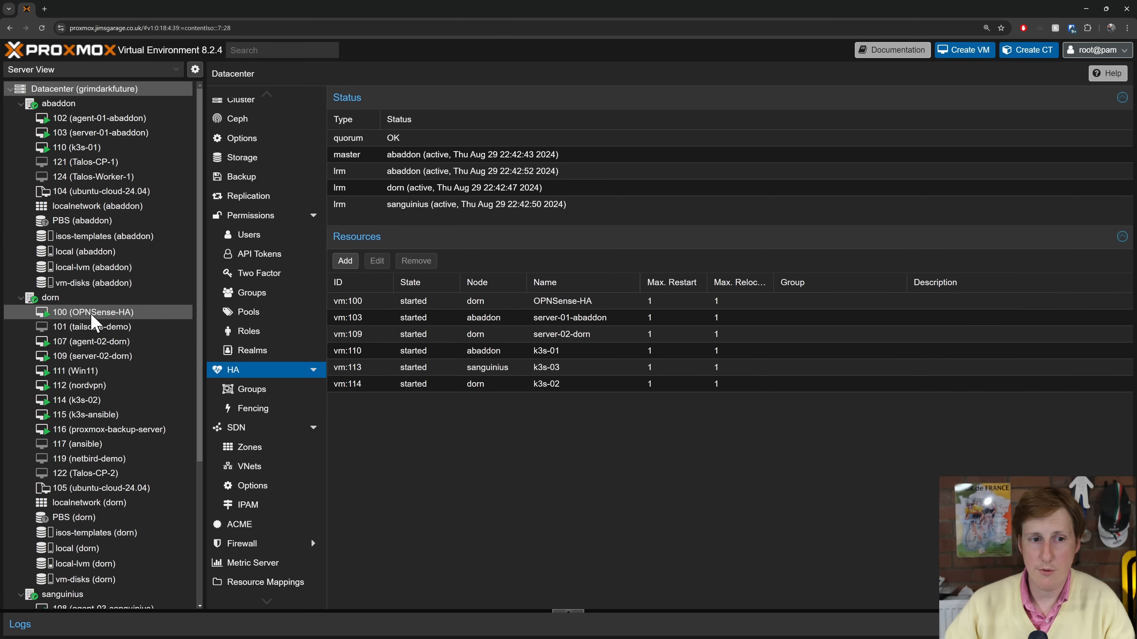
mouse_move(98, 319)
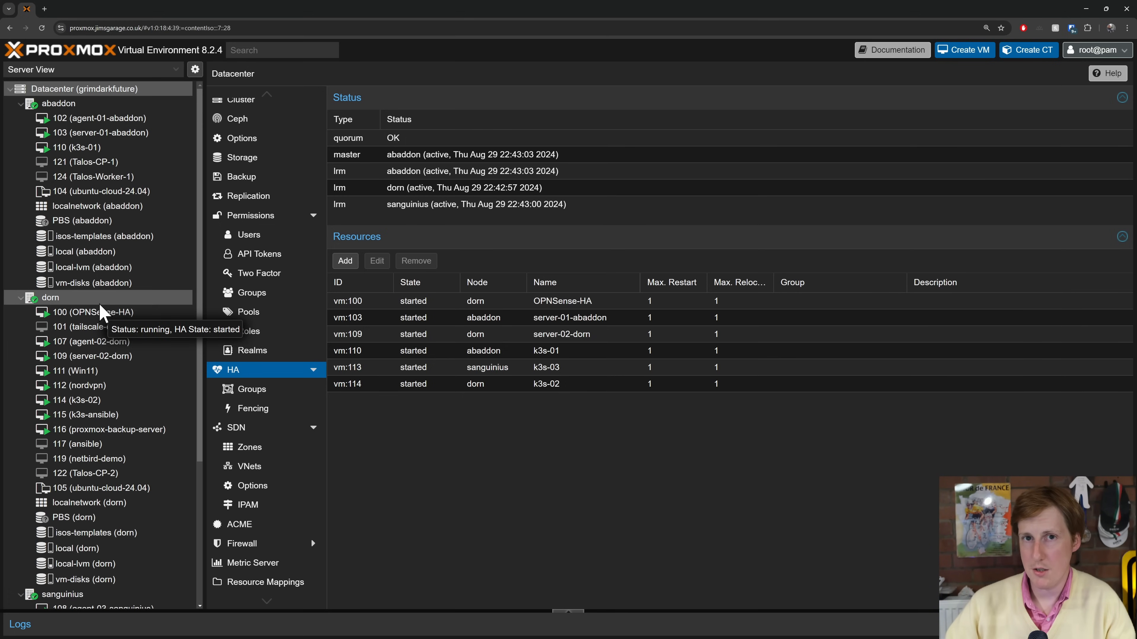
click(88, 312)
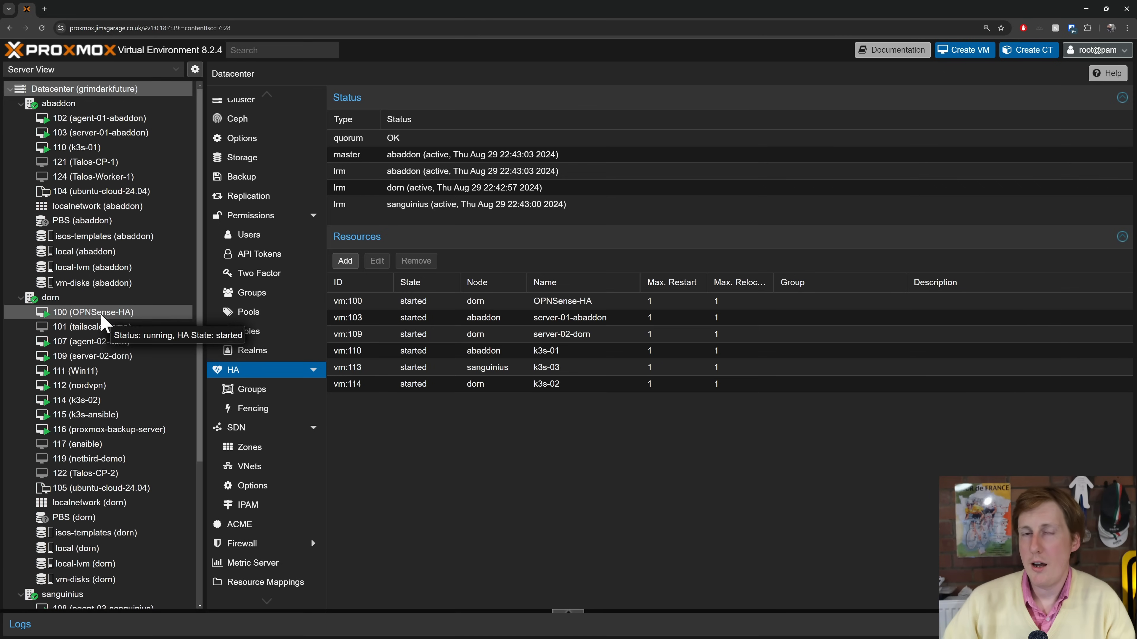
mouse_move(105, 434)
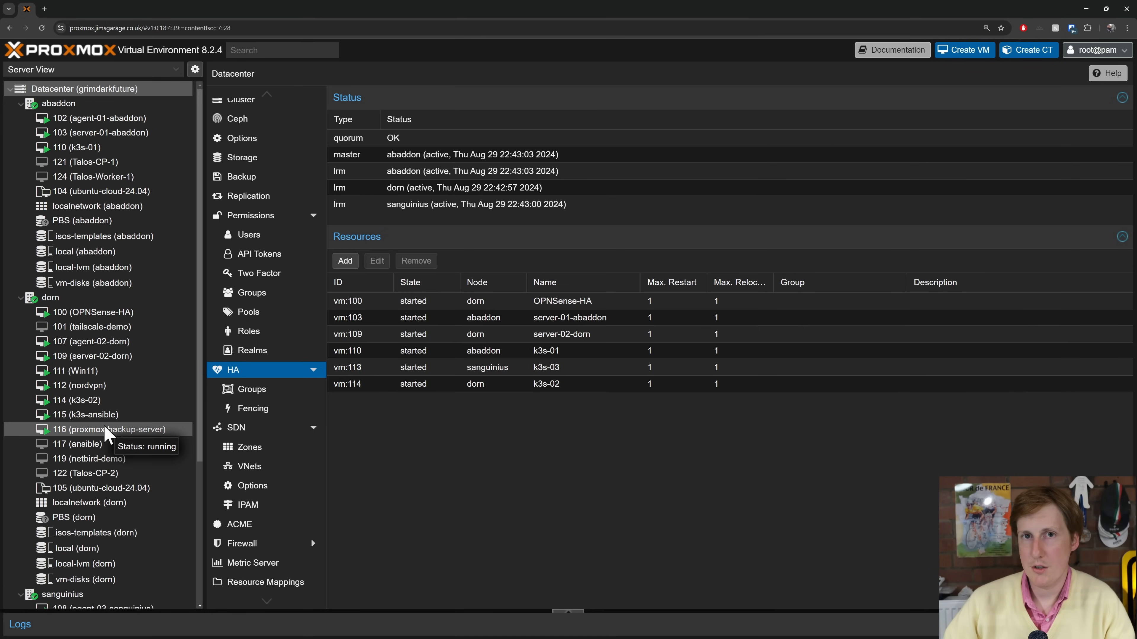
mouse_move(79, 481)
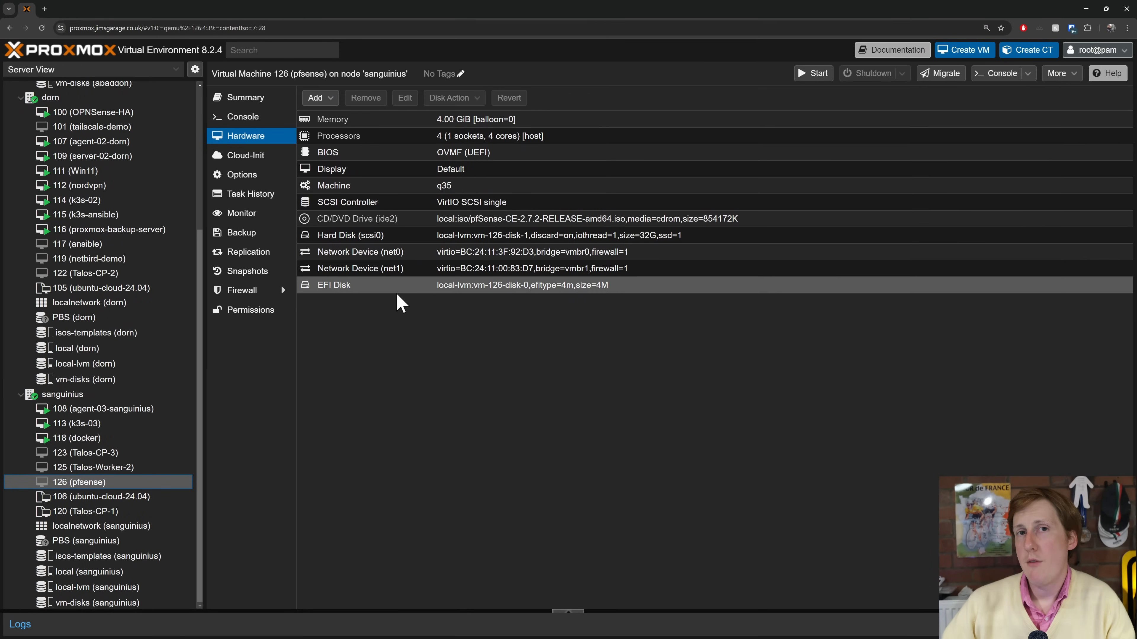
click(242, 174)
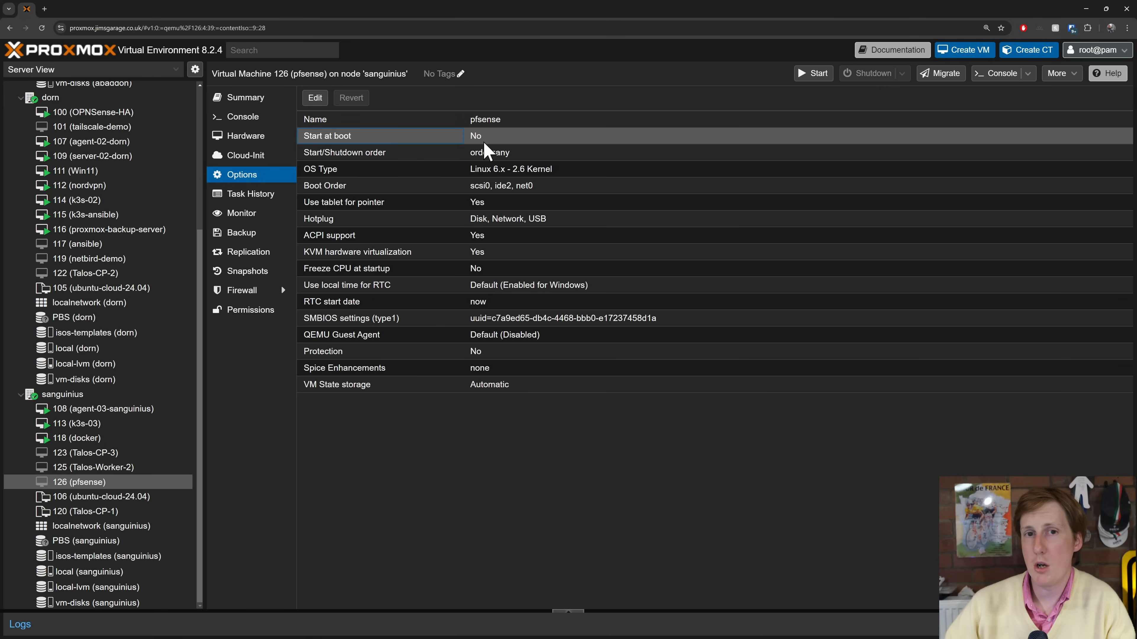
mouse_move(520, 141)
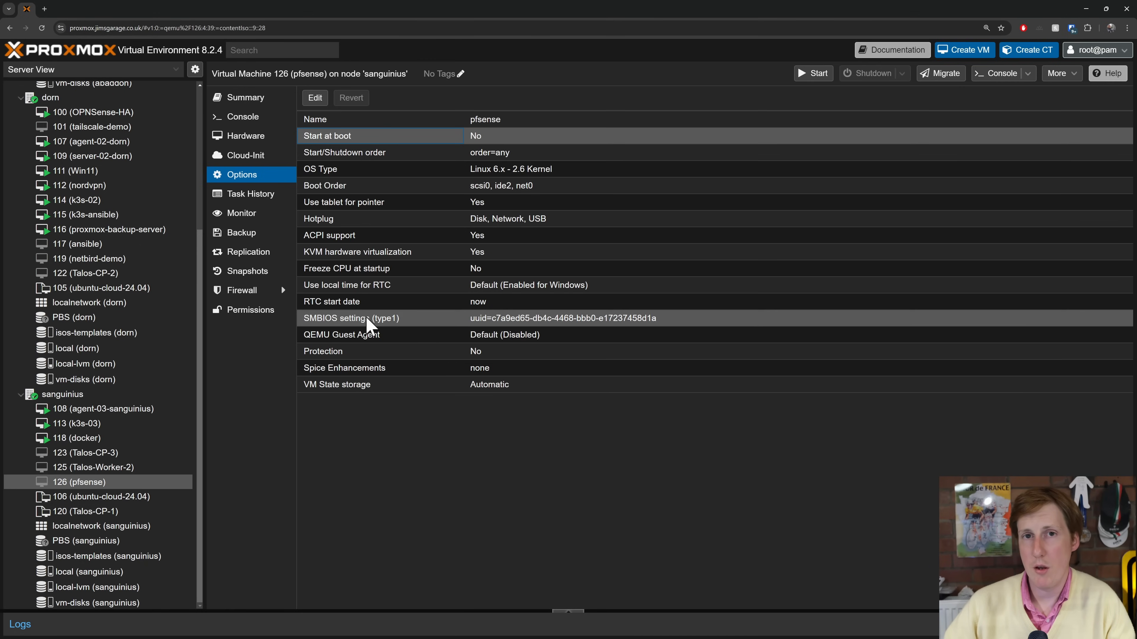
mouse_move(381, 306)
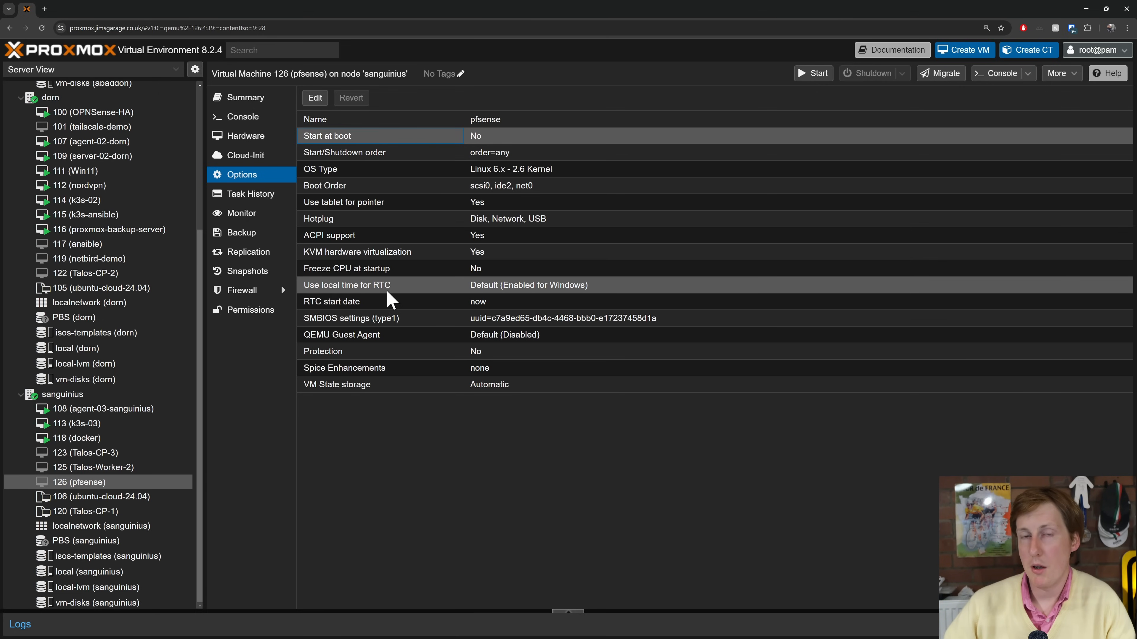
mouse_move(396, 301)
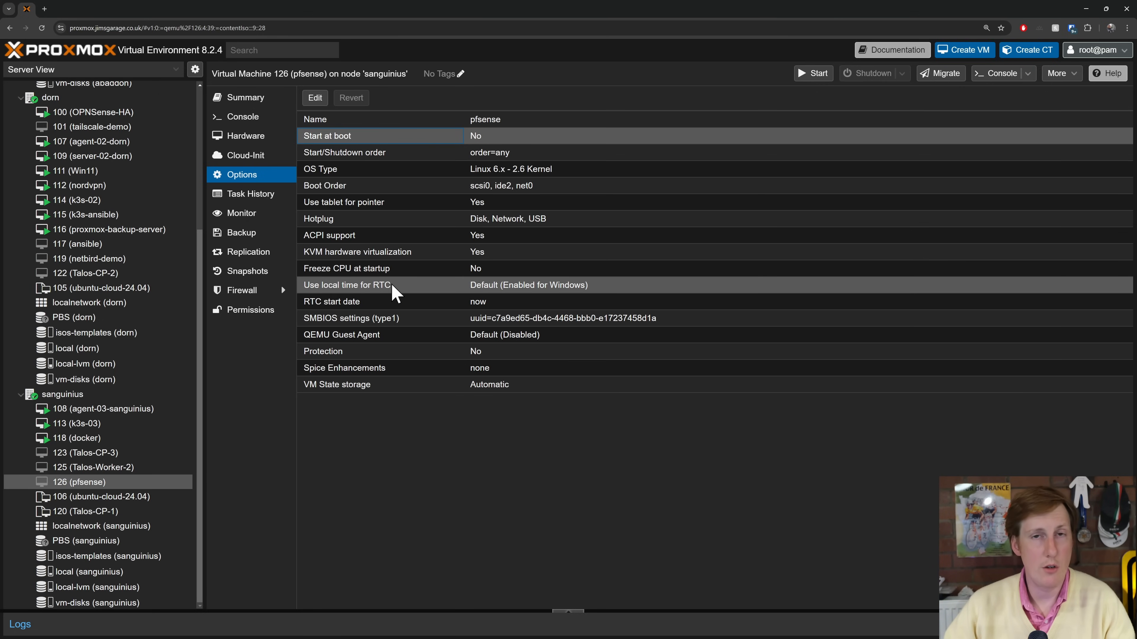
click(245, 136)
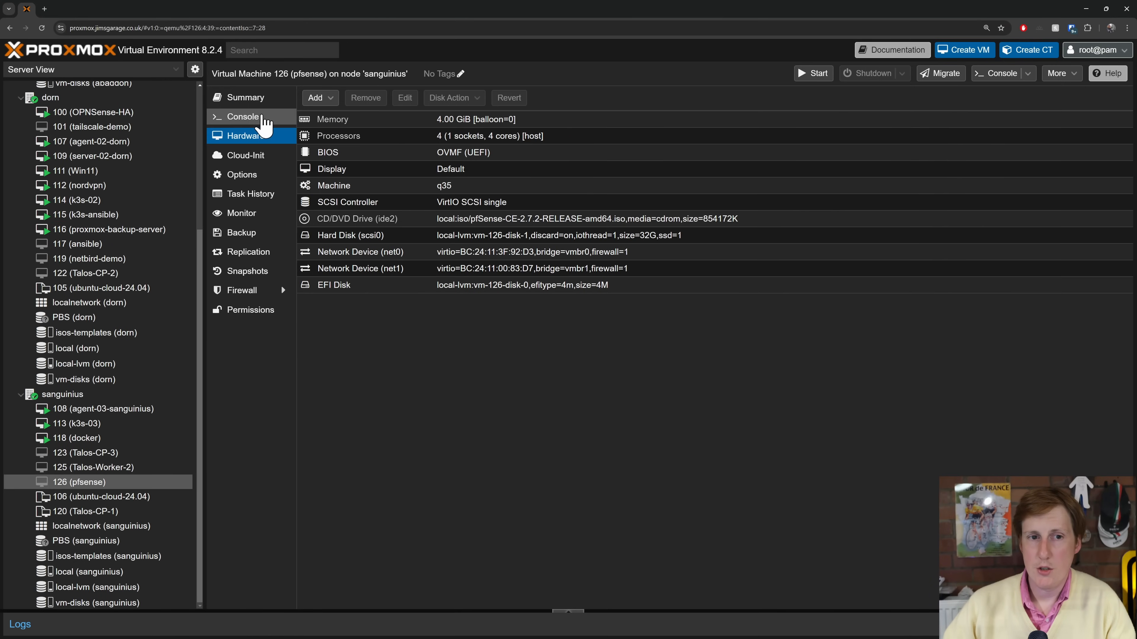
- Start VM 126 from its console and watch pfSense 2.7.2 boot with WAN DHCP and LAN 192.168.1.1
click(242, 116)
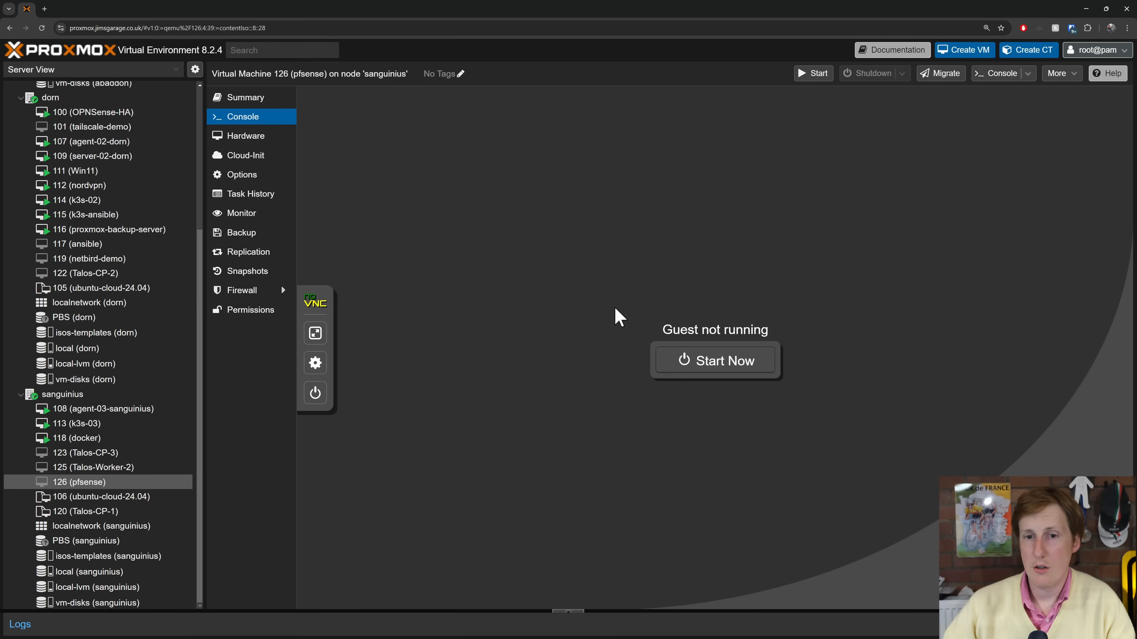
click(703, 369)
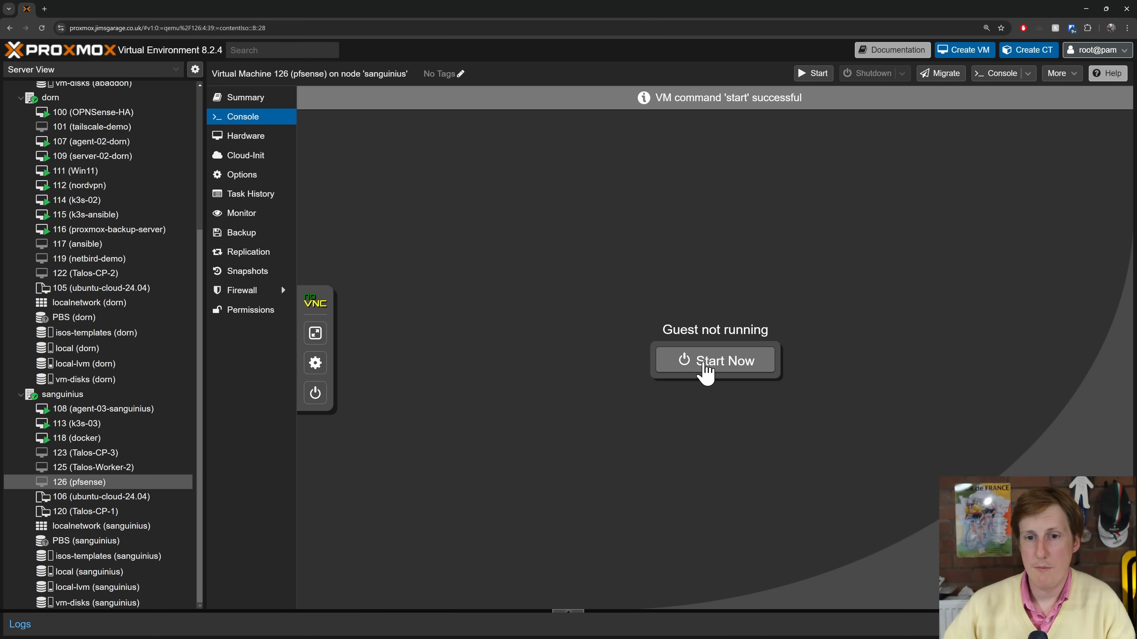
click(715, 361)
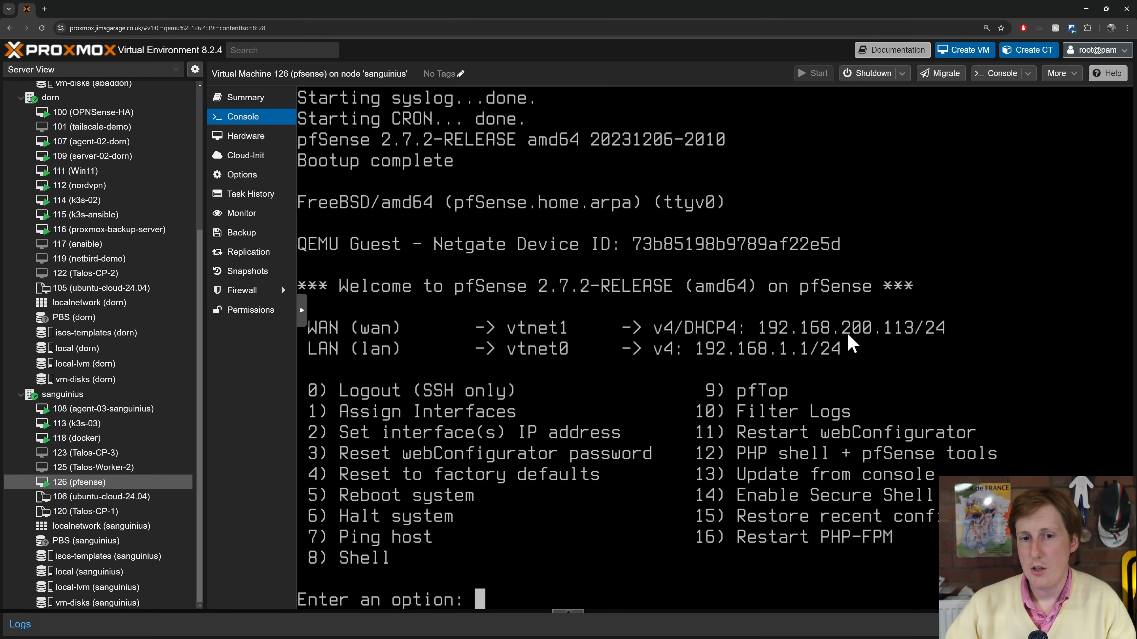
mouse_move(860, 349)
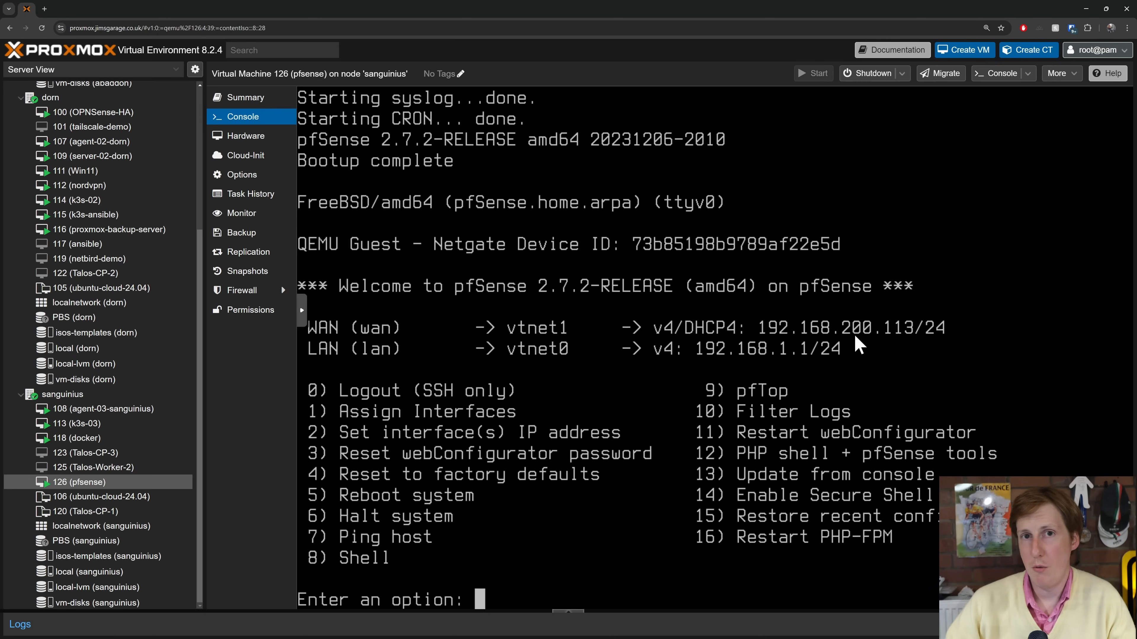
mouse_move(868, 352)
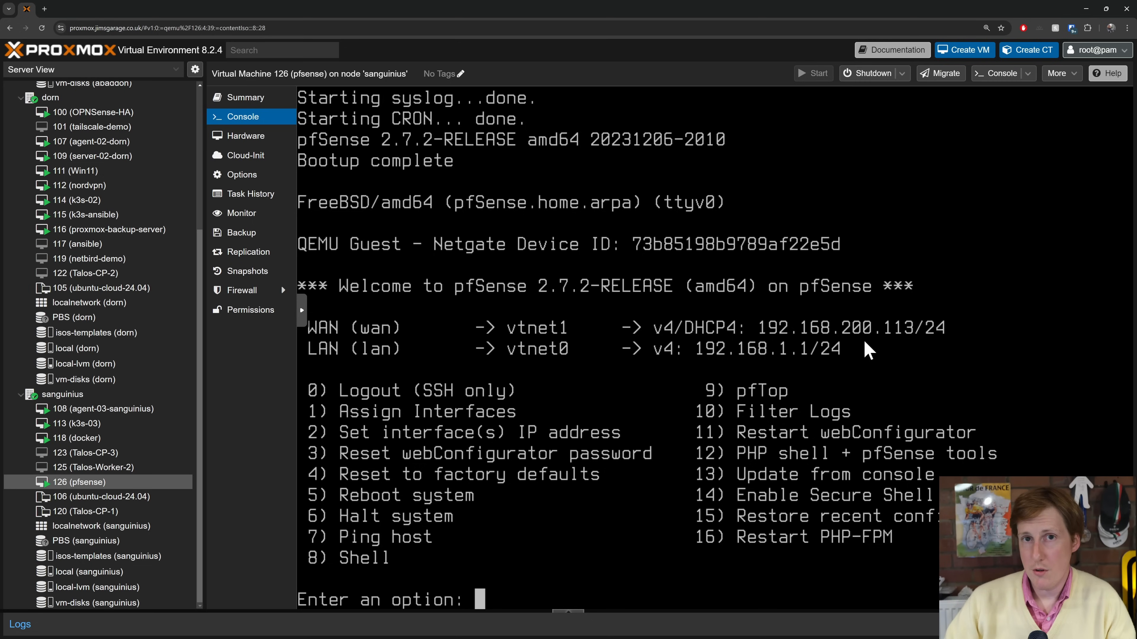
mouse_move(861, 368)
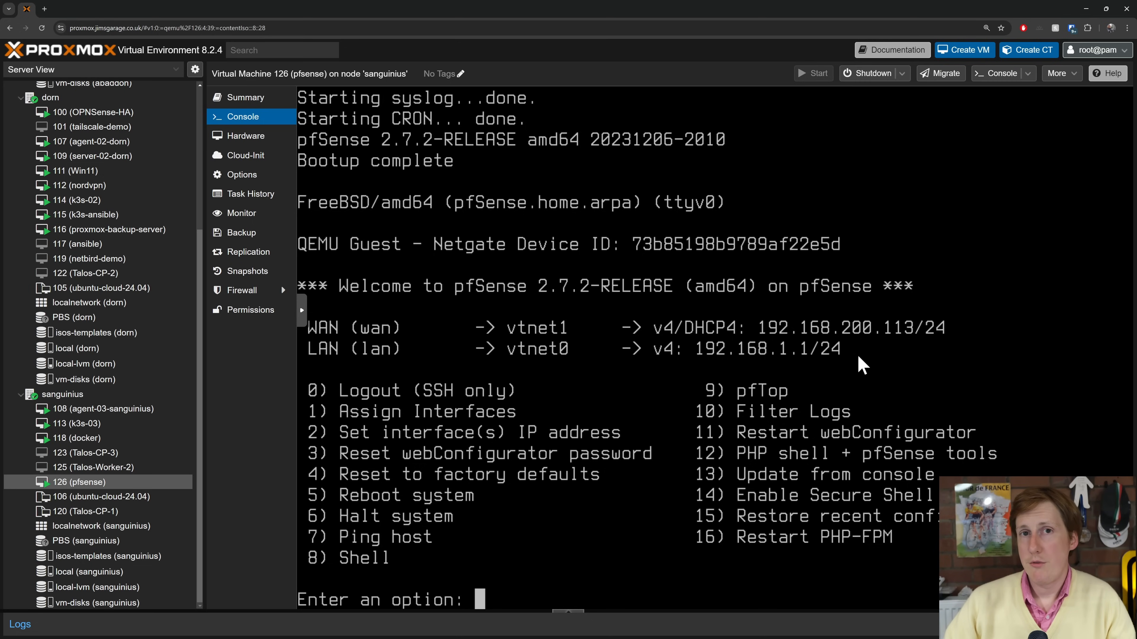
mouse_move(819, 370)
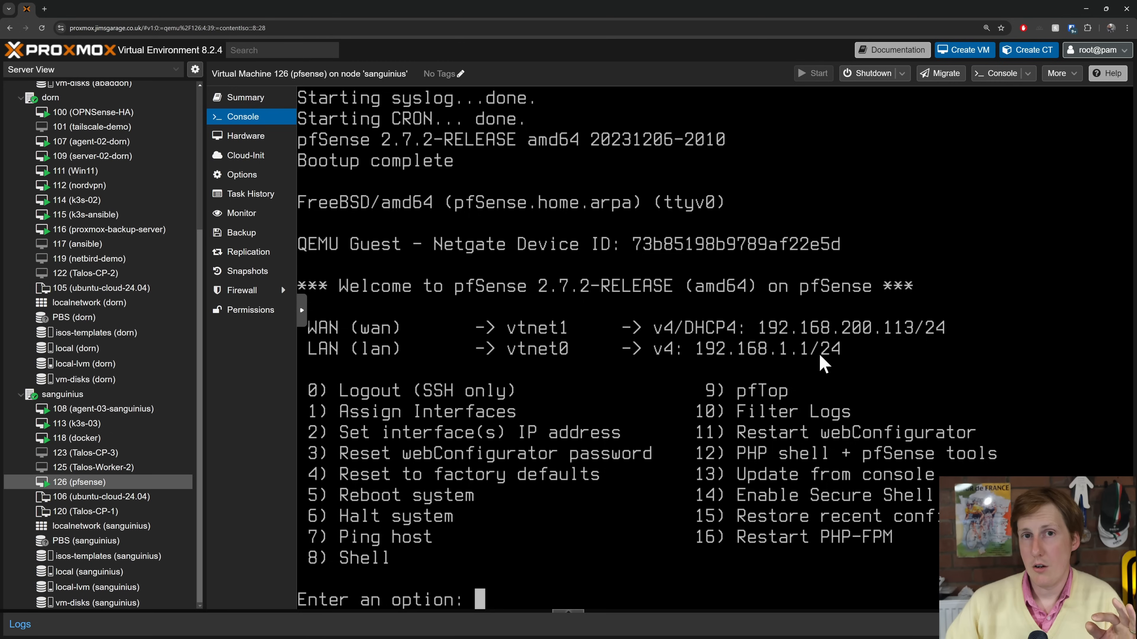
mouse_move(777, 370)
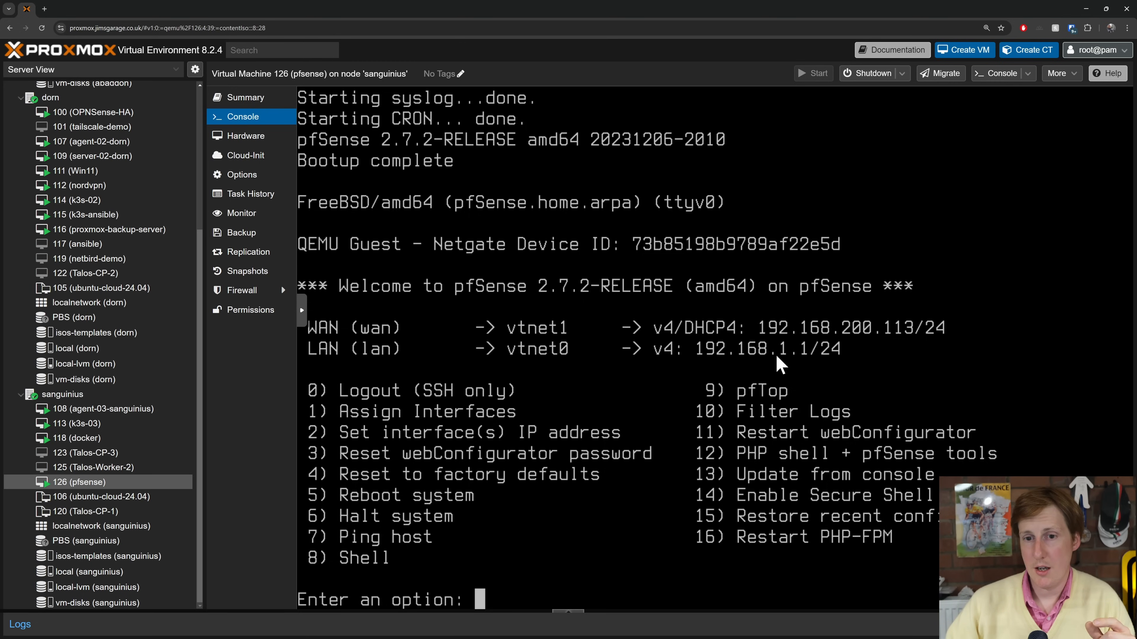
mouse_move(547, 367)
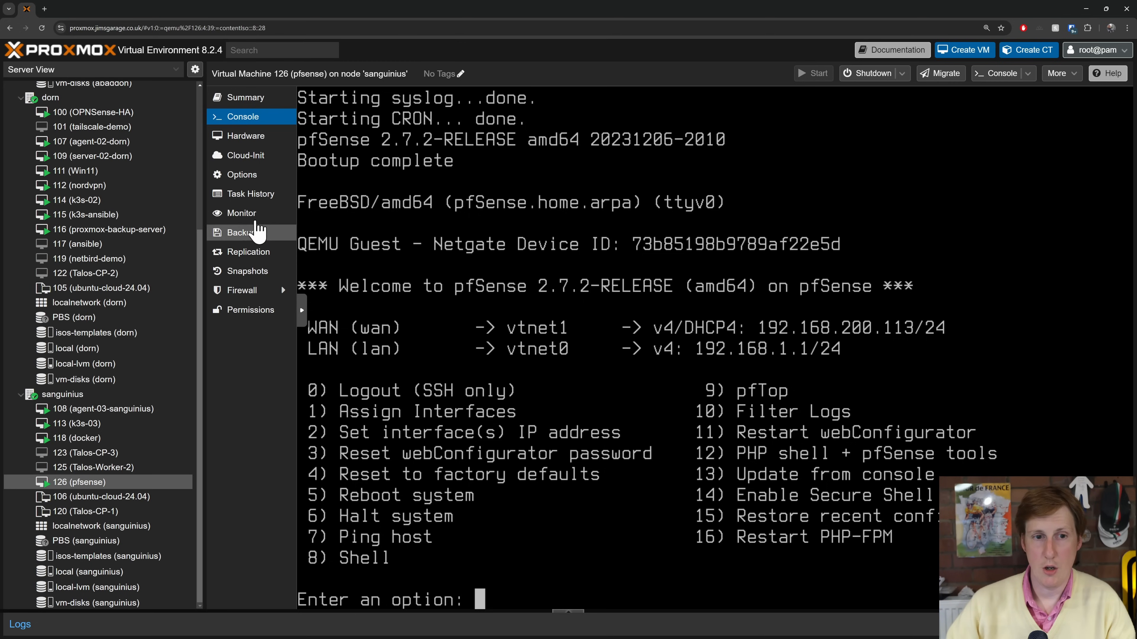
- Show running VM 126's hardware list with net0 on vmbr0 and net1 on vmbr1
click(245, 136)
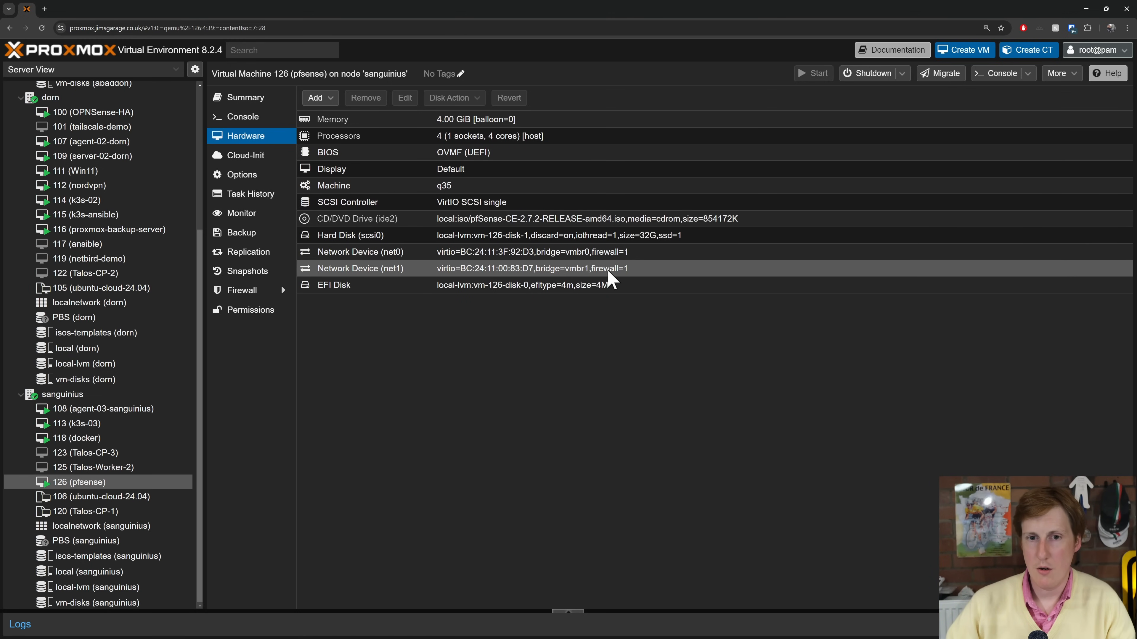
mouse_move(601, 281)
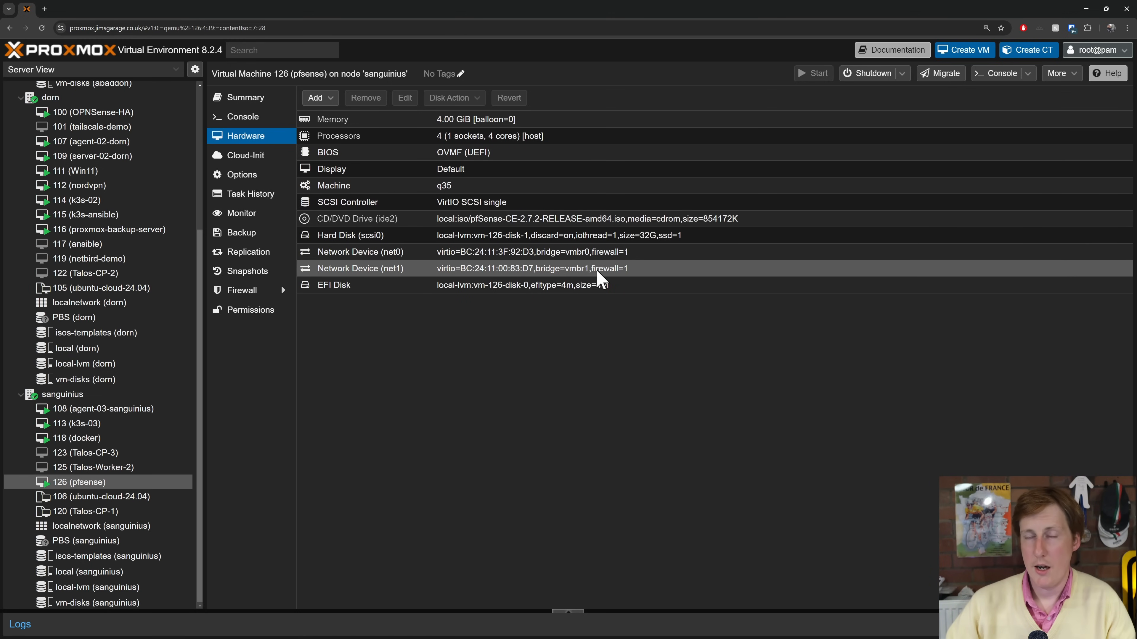